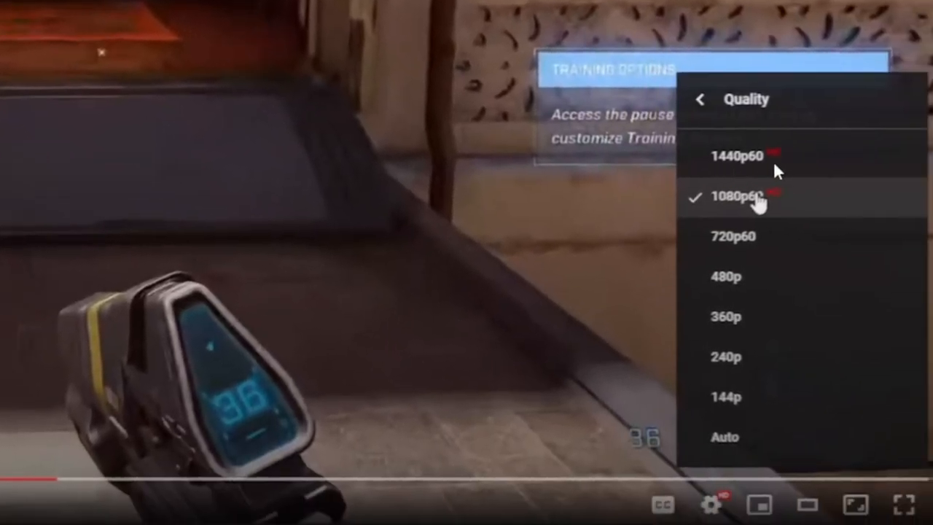
mouse_move(749, 162)
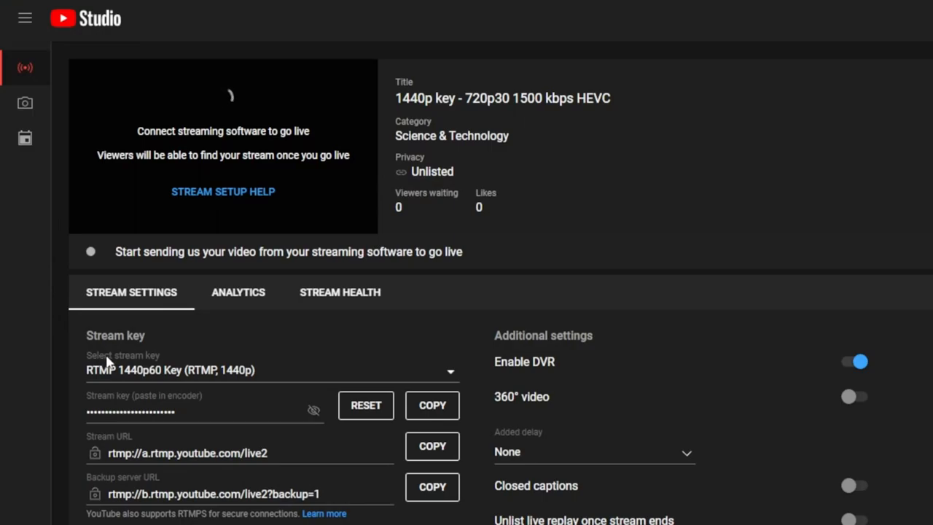
Show the list of available stream keys in YouTube Studio.
click(270, 370)
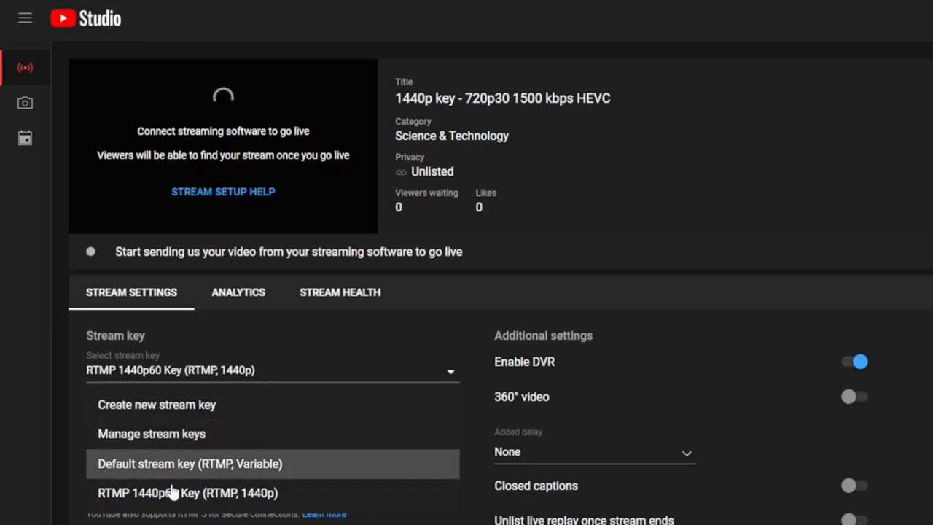
Start a new stream key named '1440p trick' keeping RTMP as the protocol.
click(156, 405)
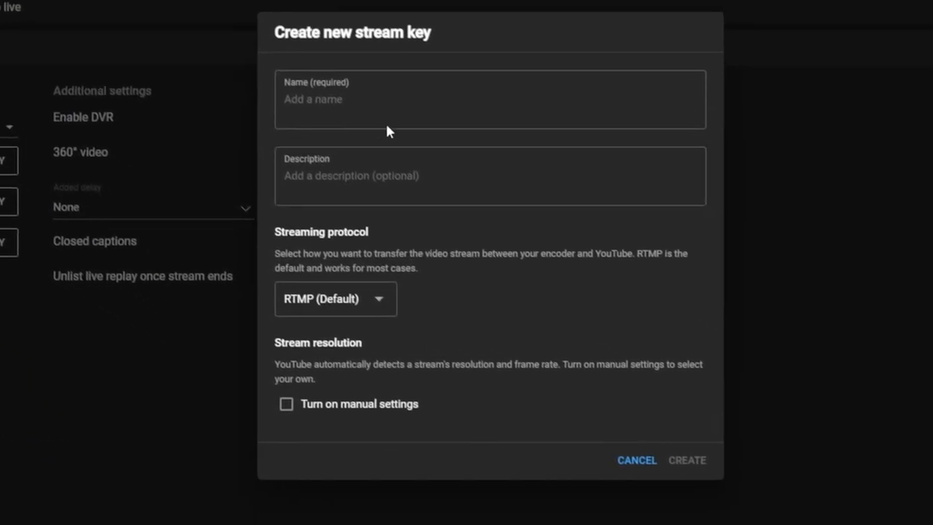
text(1440p)
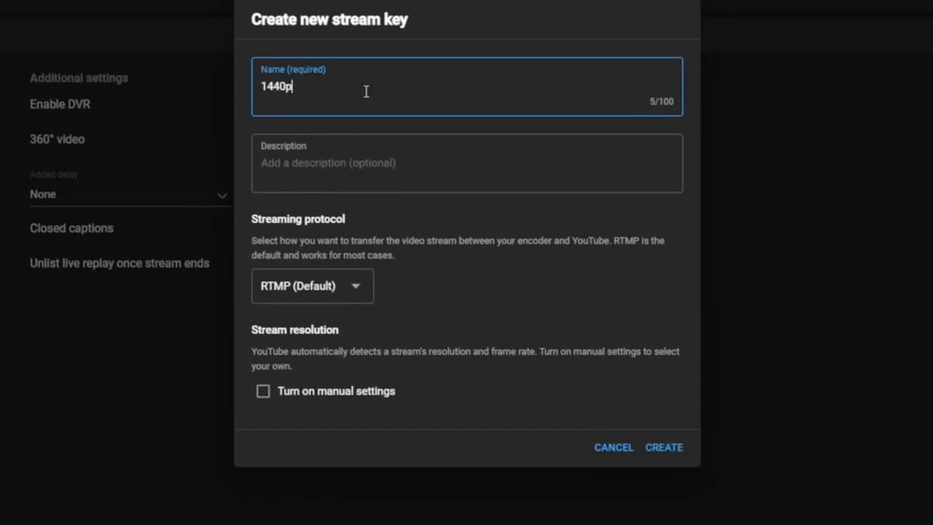
text(tn)
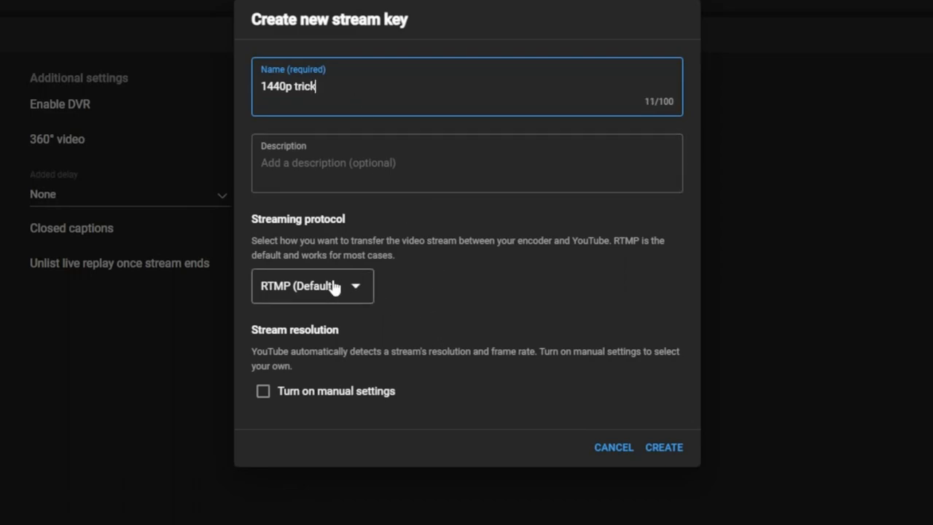
click(312, 286)
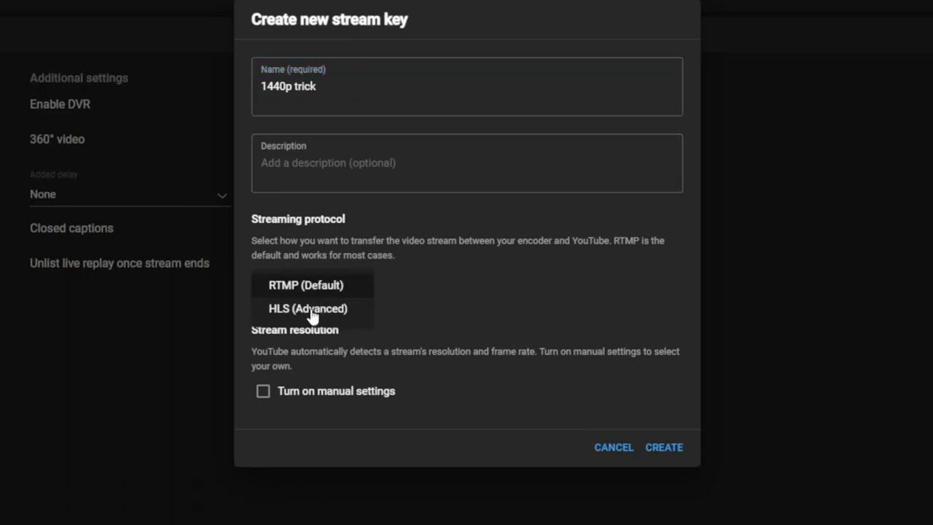
click(303, 284)
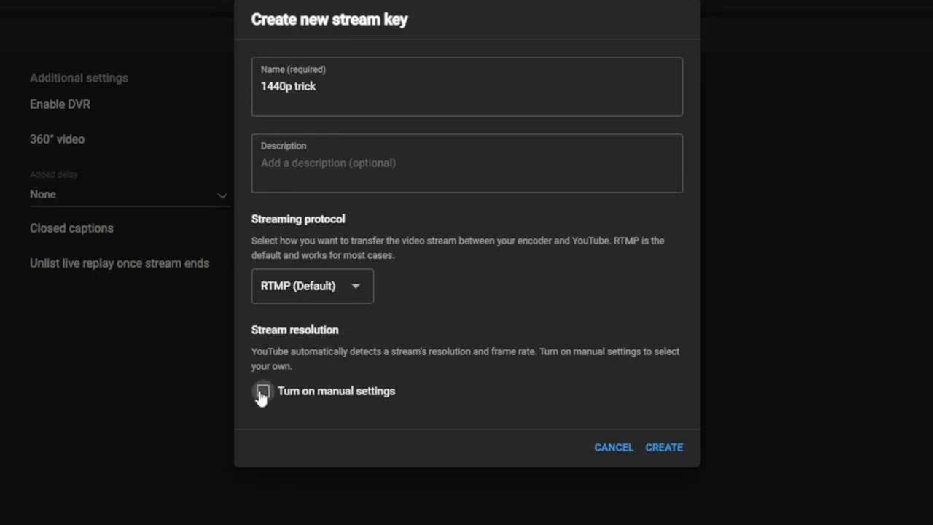
Enable manual settings with 1440p resolution and 60 fps, then create the key.
click(262, 391)
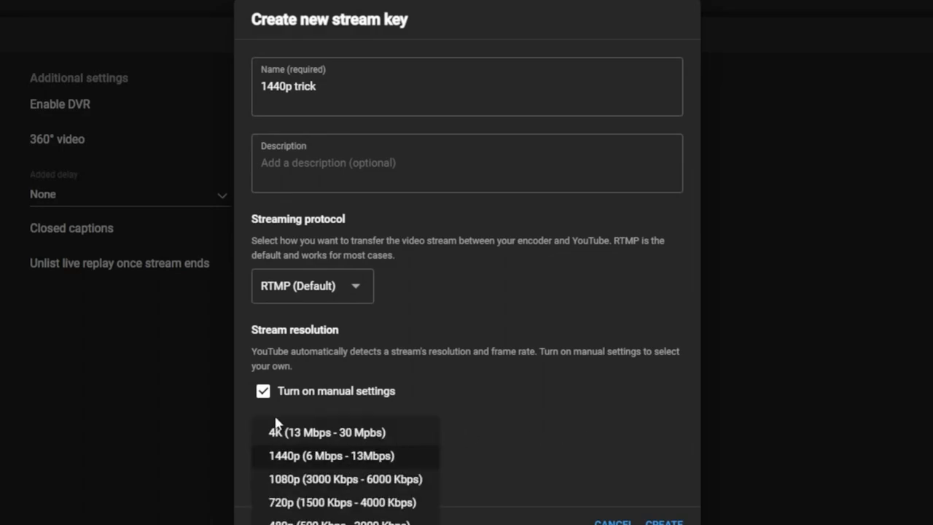
click(331, 455)
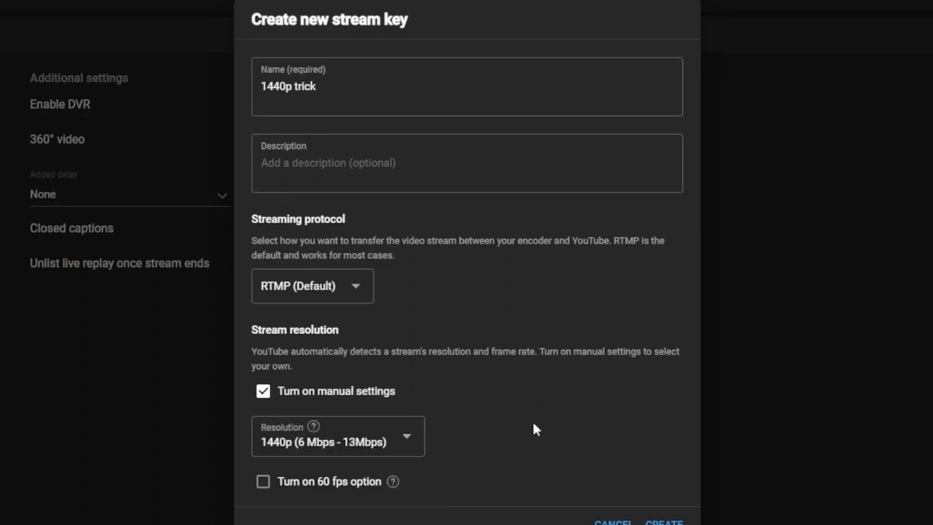
mouse_move(294, 488)
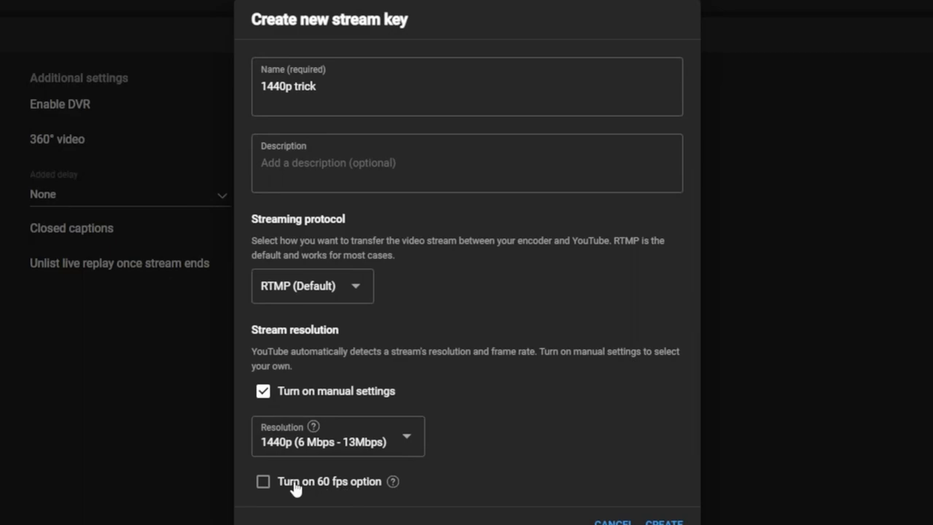
click(262, 481)
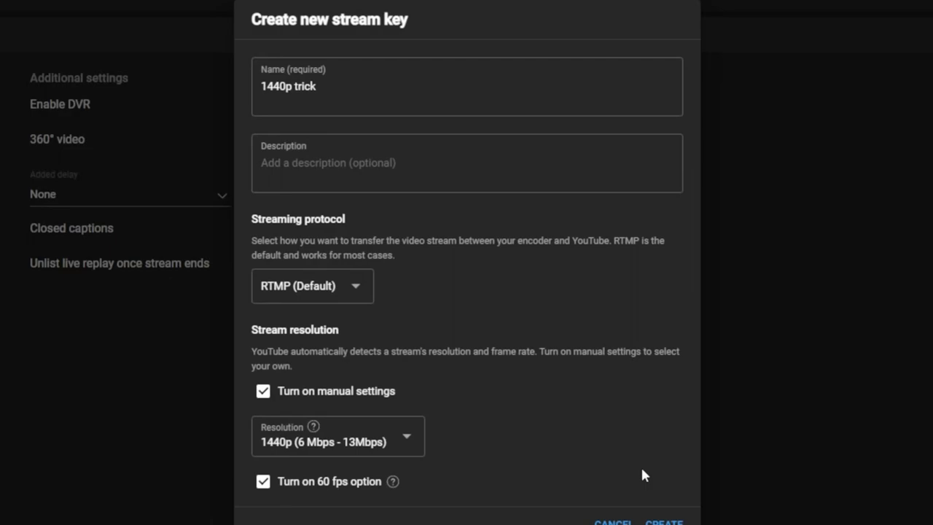
mouse_move(536, 472)
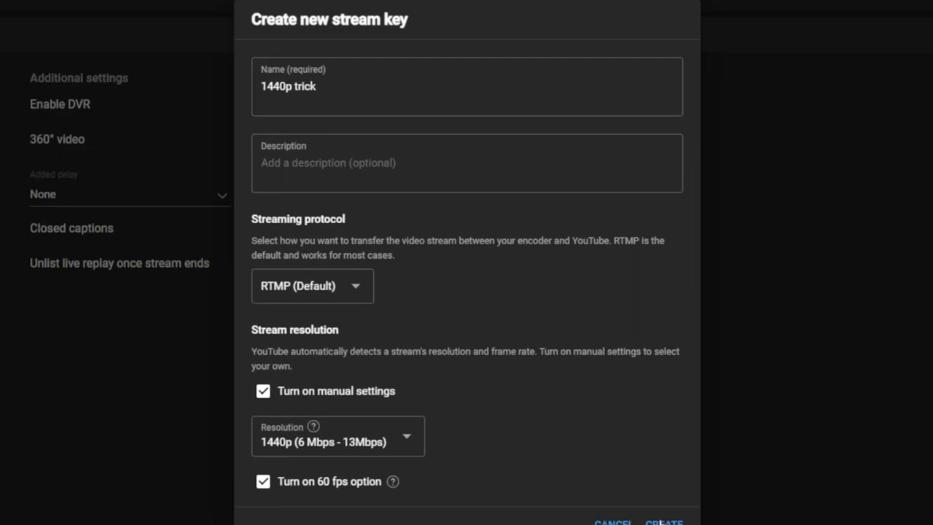
click(663, 522)
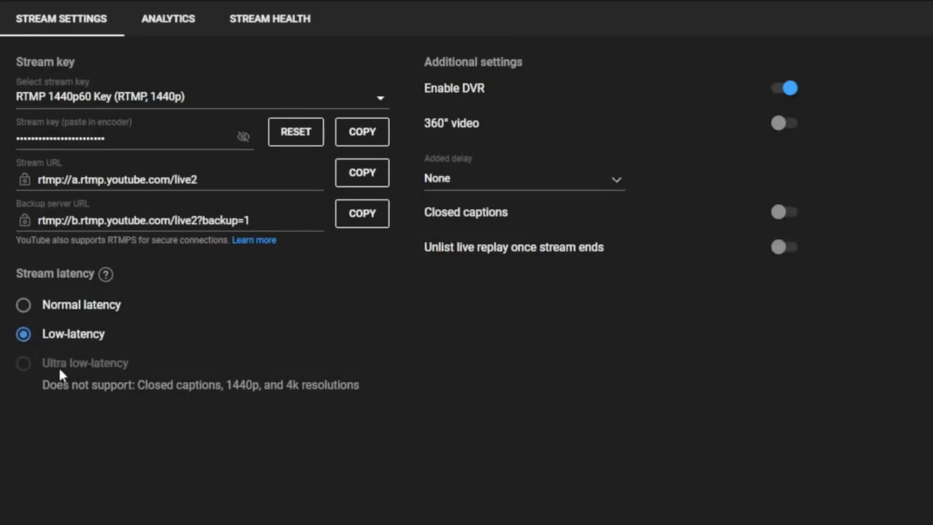
mouse_move(230, 388)
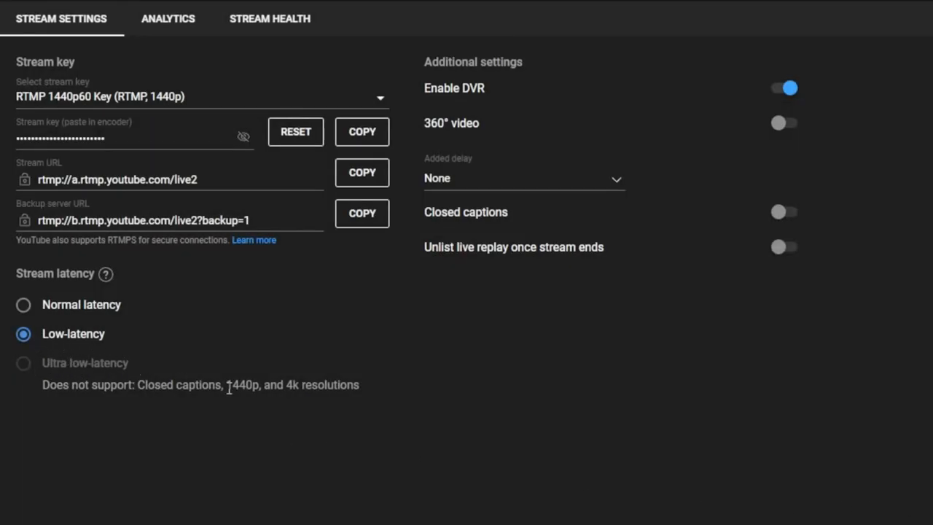
mouse_move(134, 376)
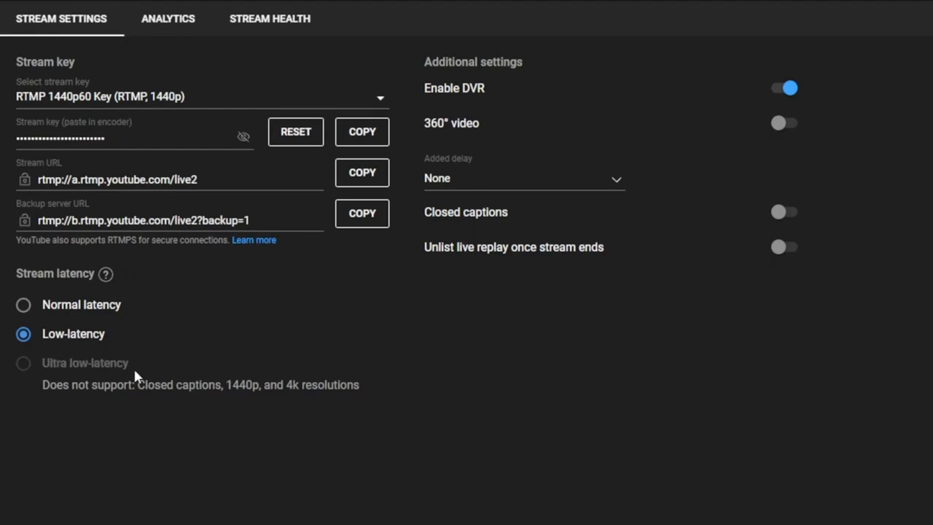
mouse_move(135, 370)
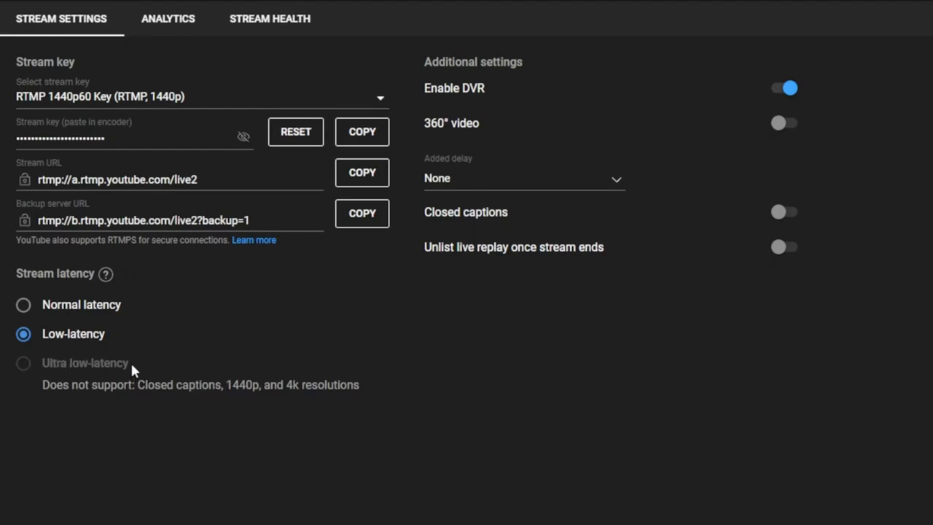
mouse_move(70, 354)
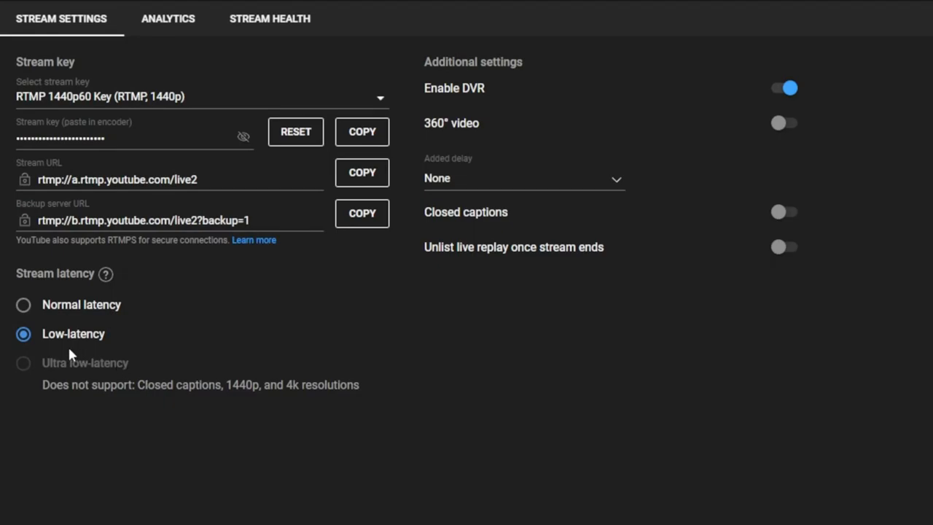
mouse_move(76, 347)
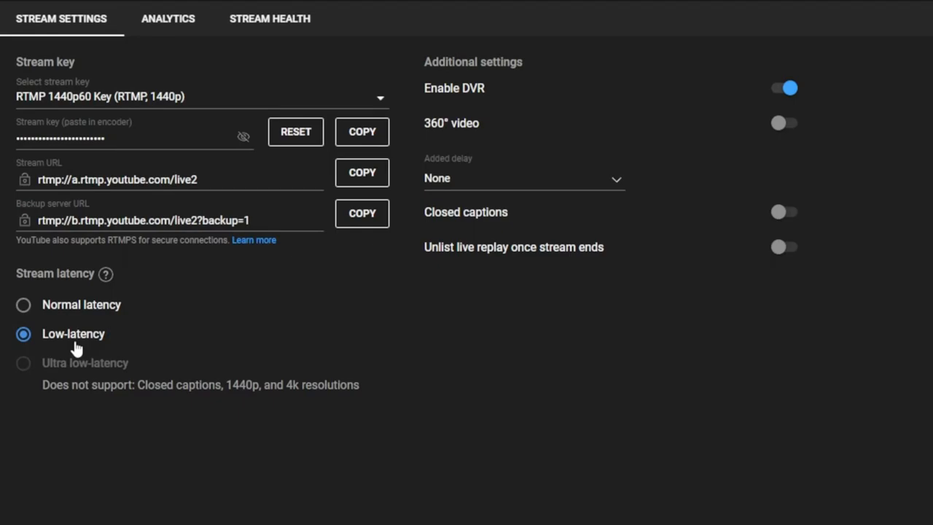
mouse_move(111, 345)
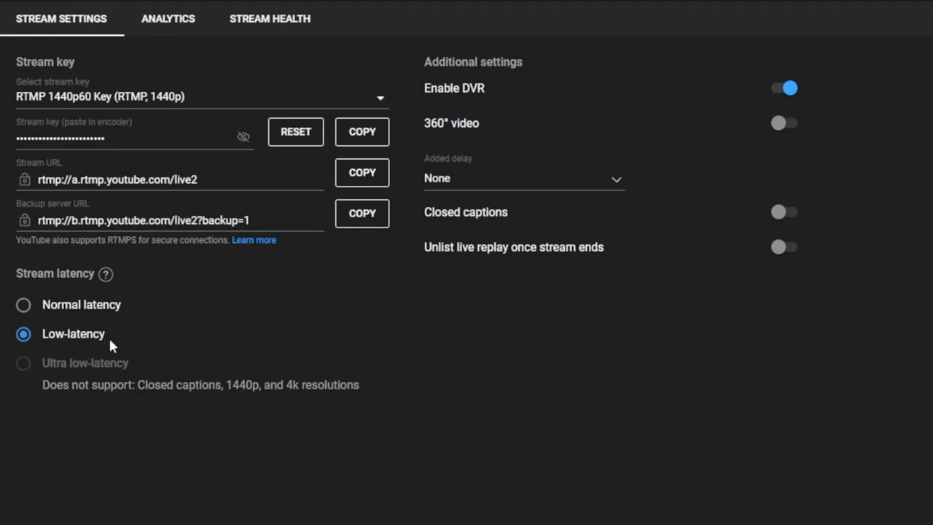
mouse_move(122, 367)
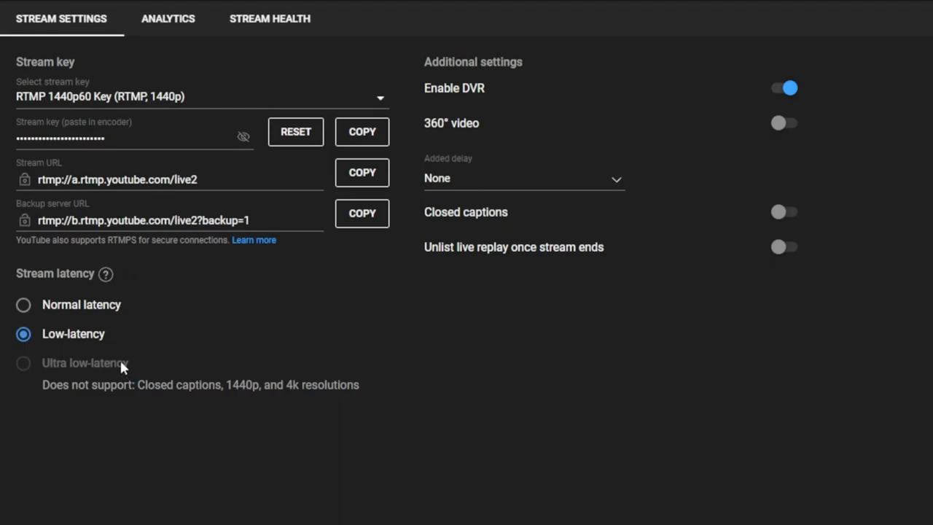
mouse_move(87, 317)
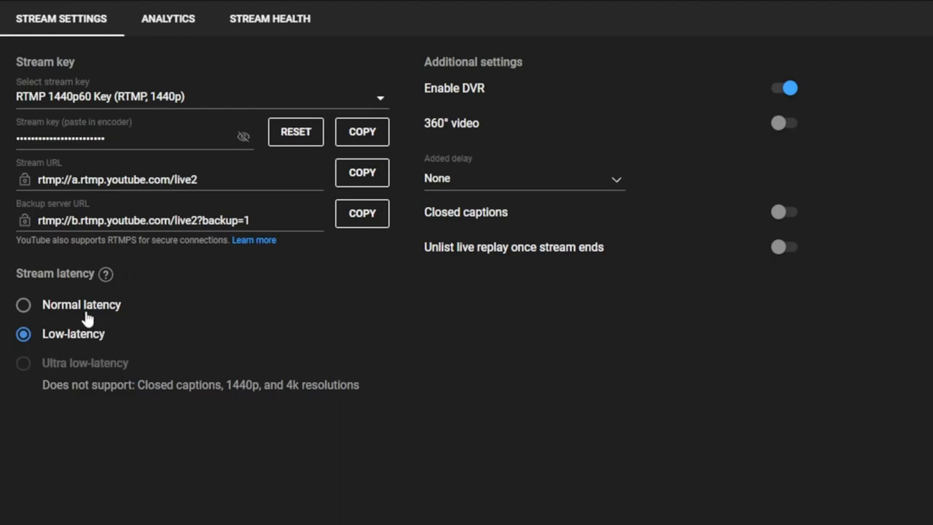
mouse_move(133, 314)
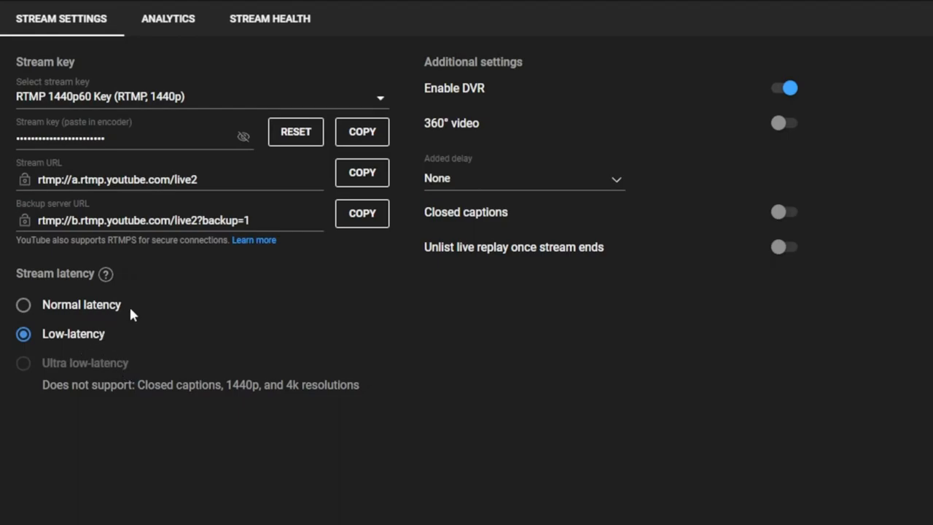
mouse_move(125, 312)
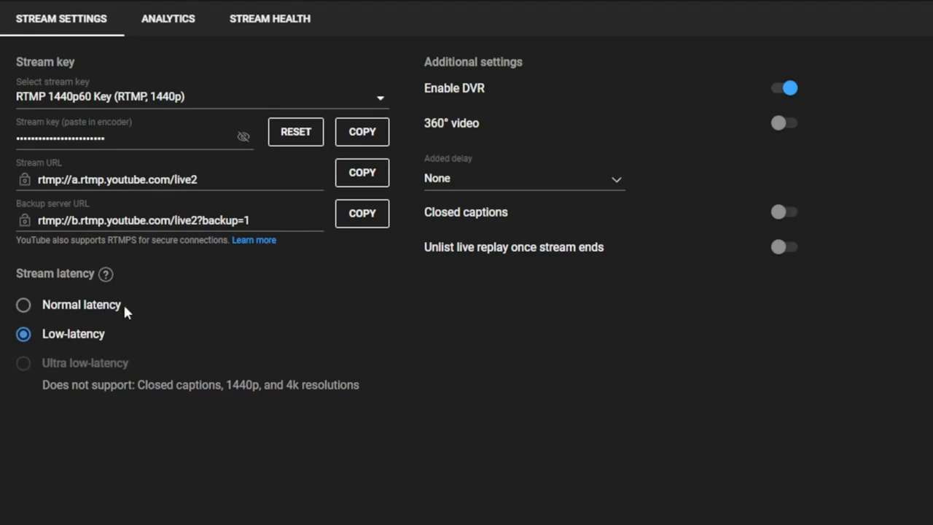
mouse_move(93, 313)
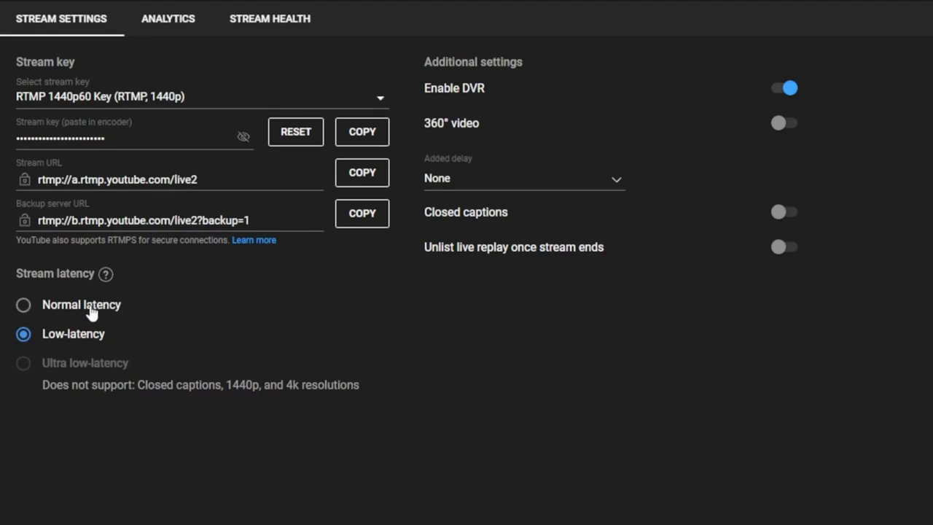
mouse_move(122, 341)
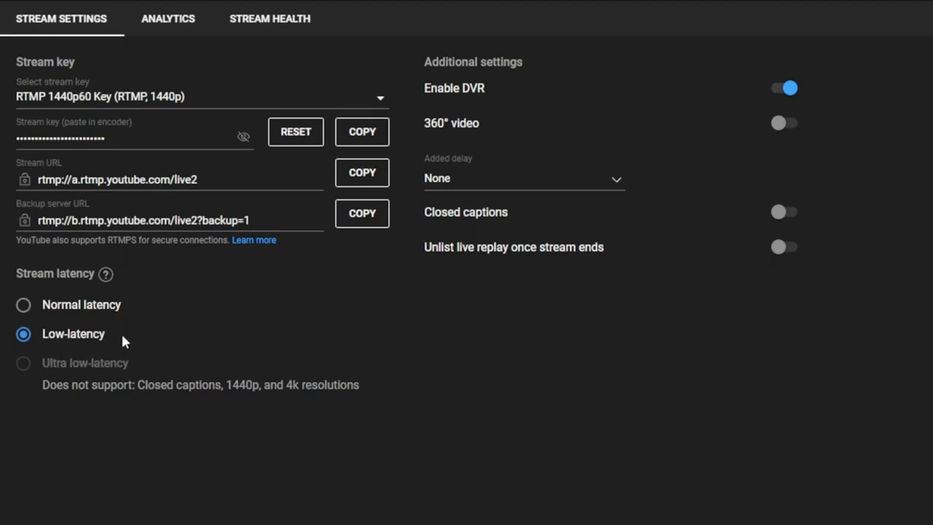
mouse_move(128, 344)
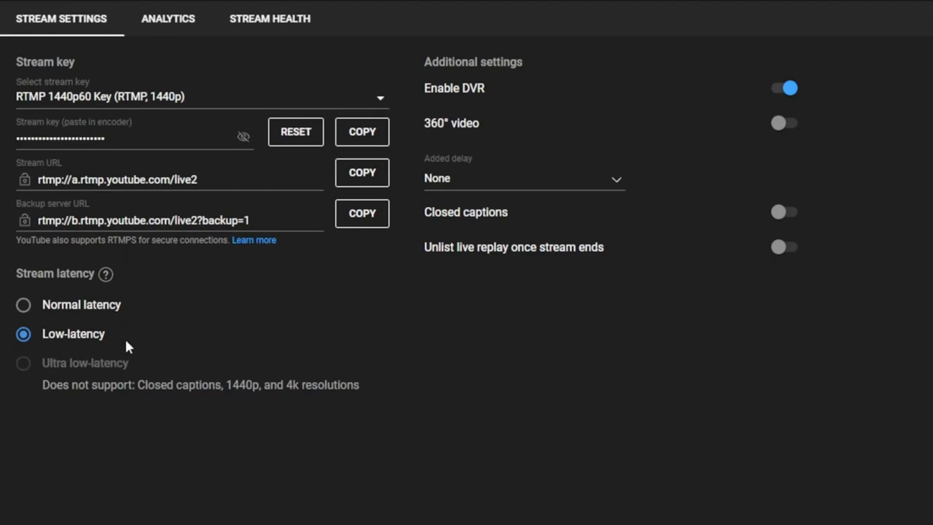
mouse_move(143, 350)
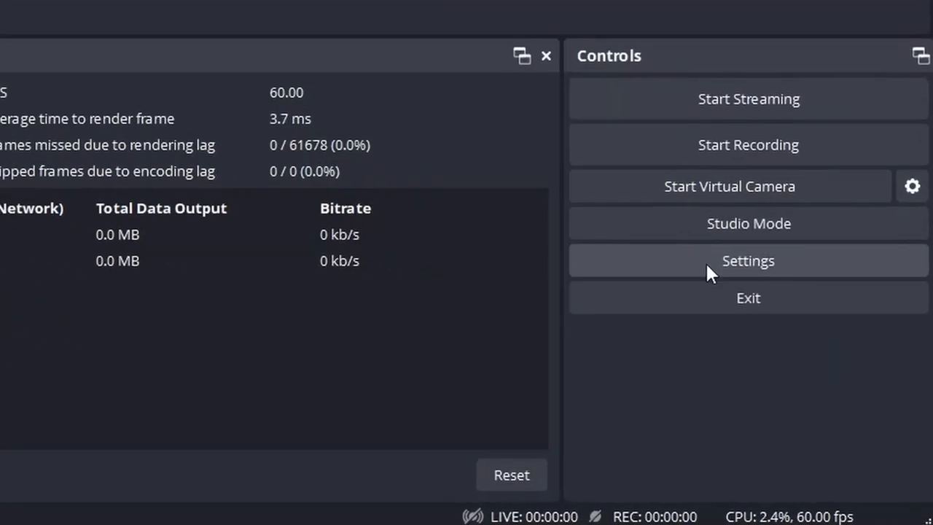
Set the stream service to YouTube - RTMPS on the primary server and enter the stream key.
click(747, 261)
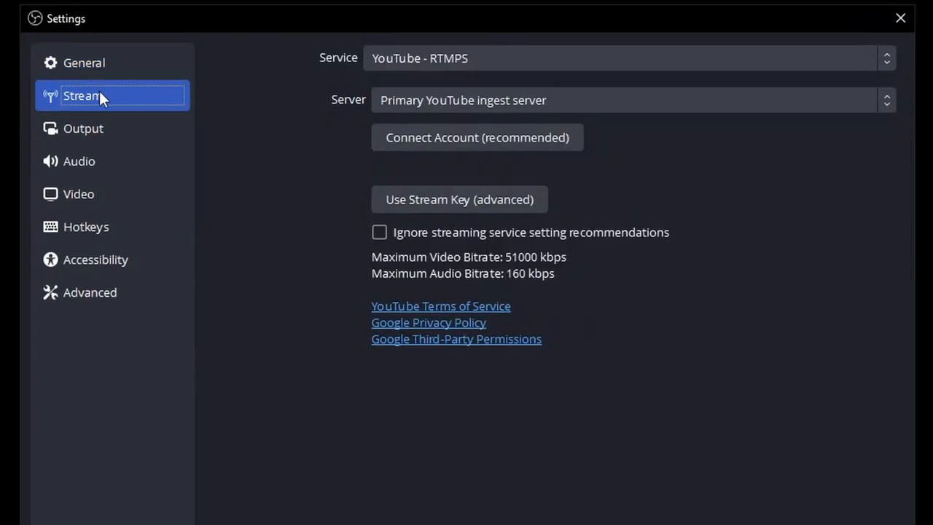
click(627, 58)
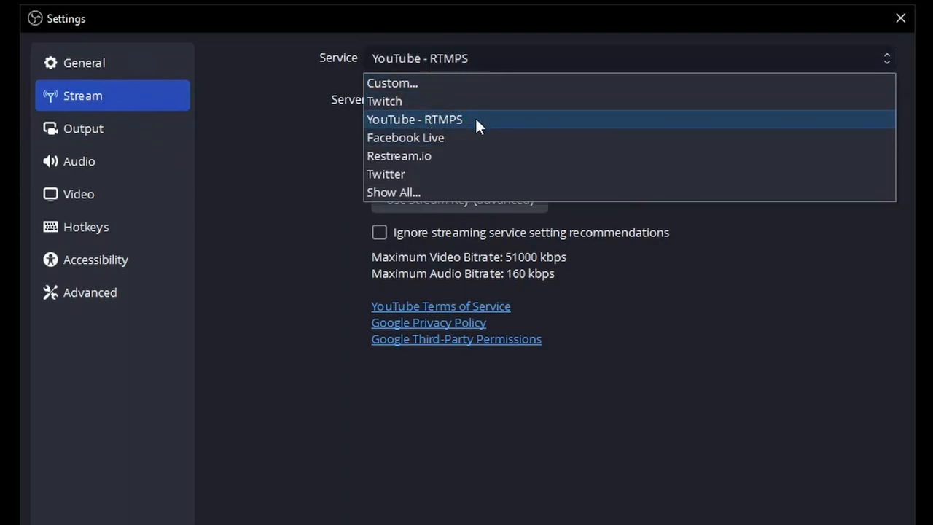
mouse_move(397, 173)
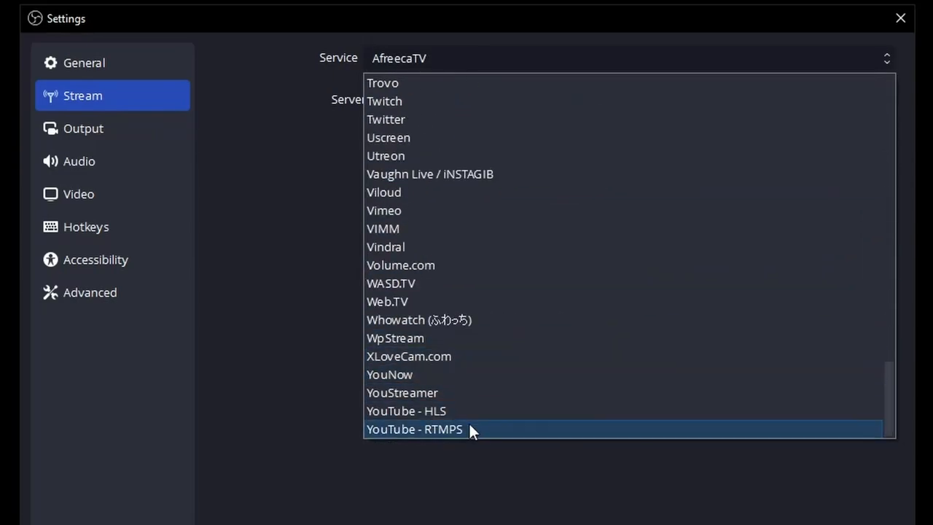
mouse_move(459, 411)
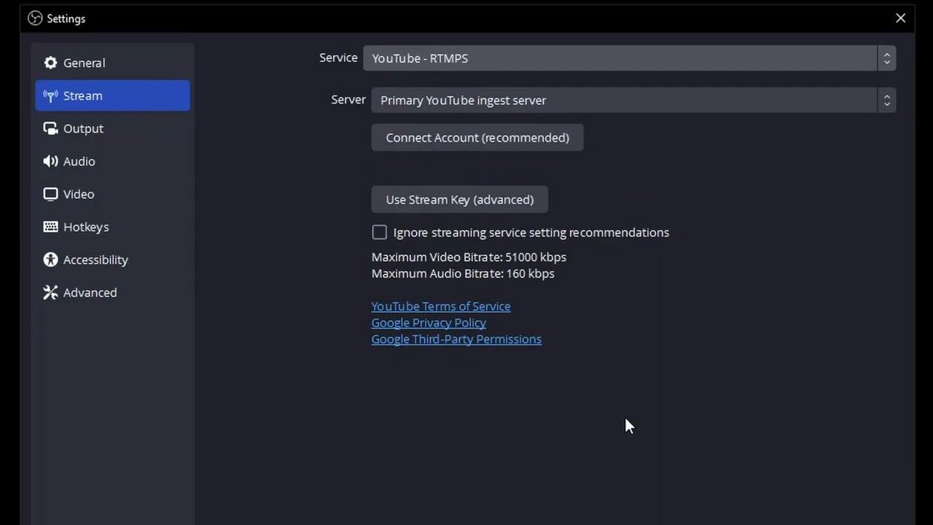
mouse_move(451, 61)
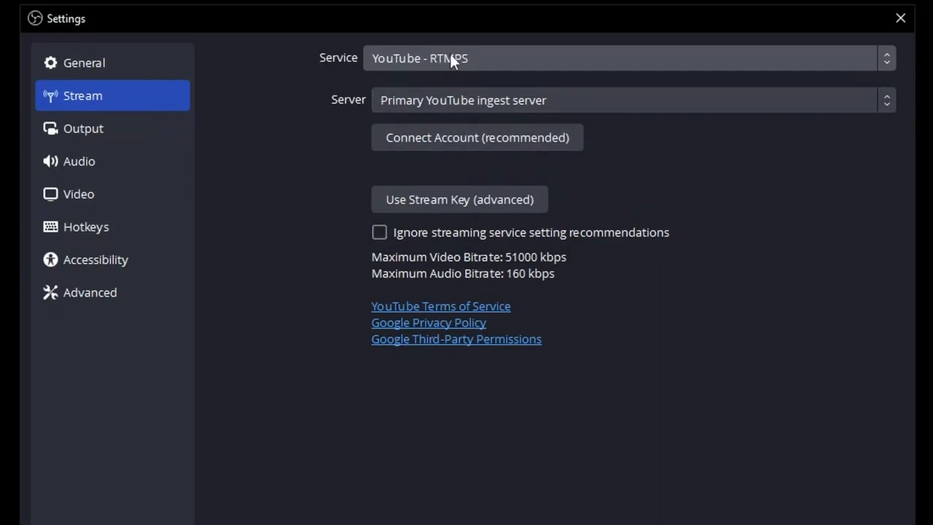
mouse_move(691, 171)
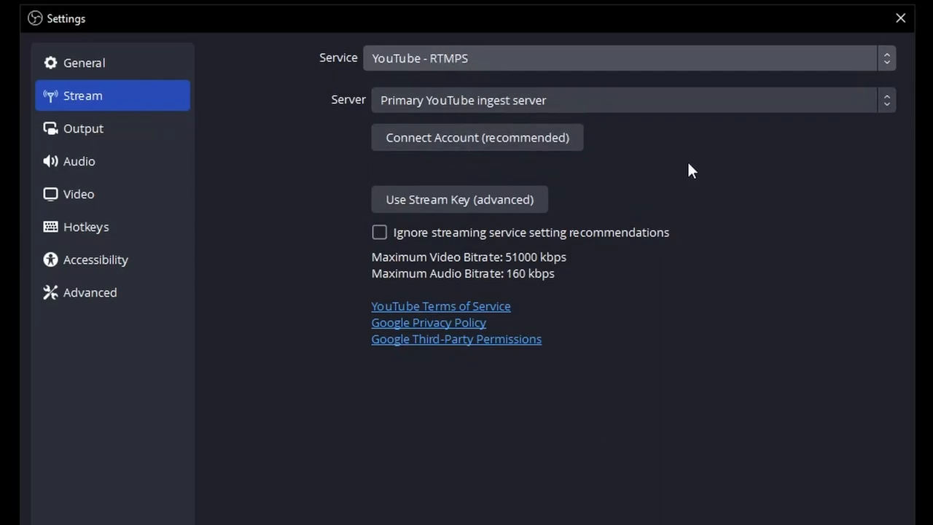
click(457, 198)
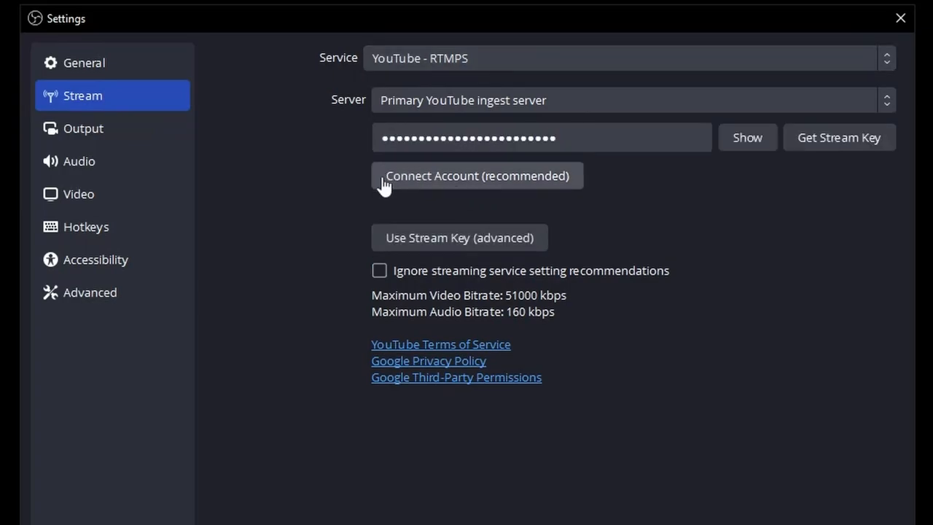
click(542, 137)
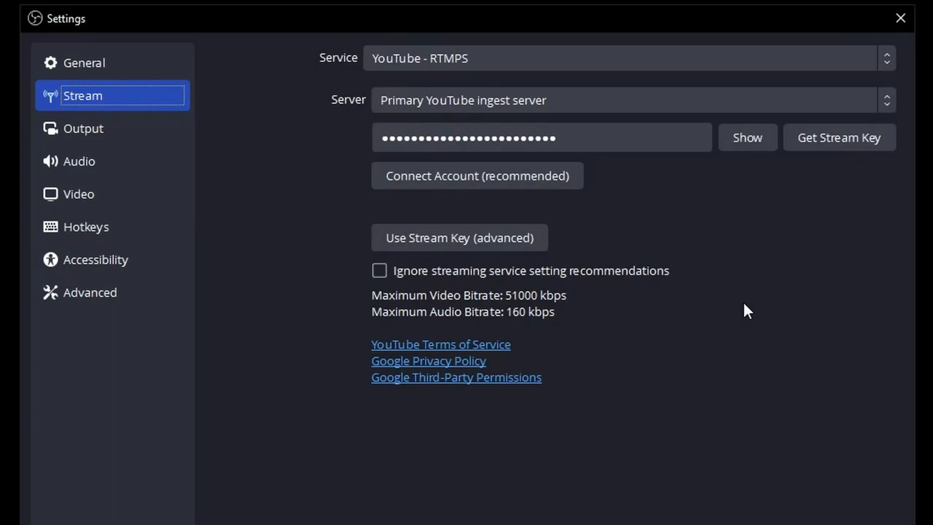
mouse_move(265, 211)
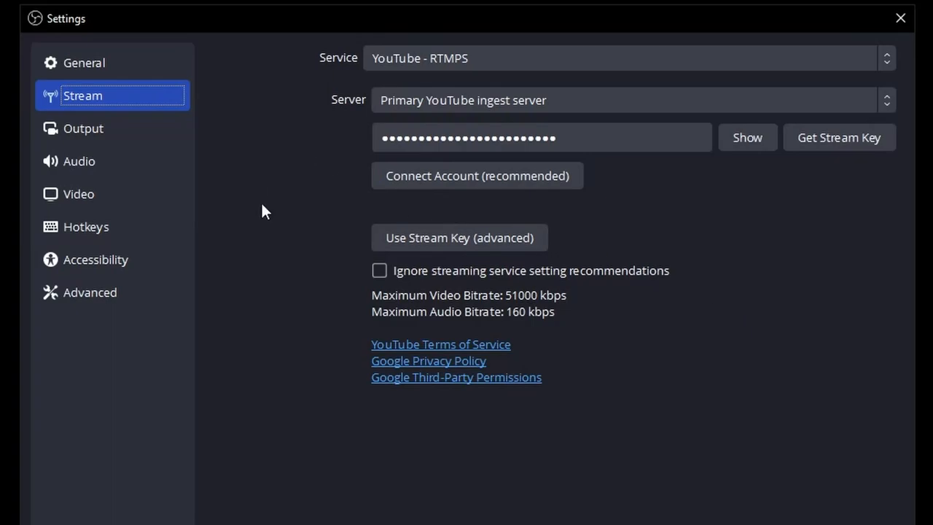
Confirm Video settings use 2560x1440 base and output resolution at 60 FPS.
click(79, 194)
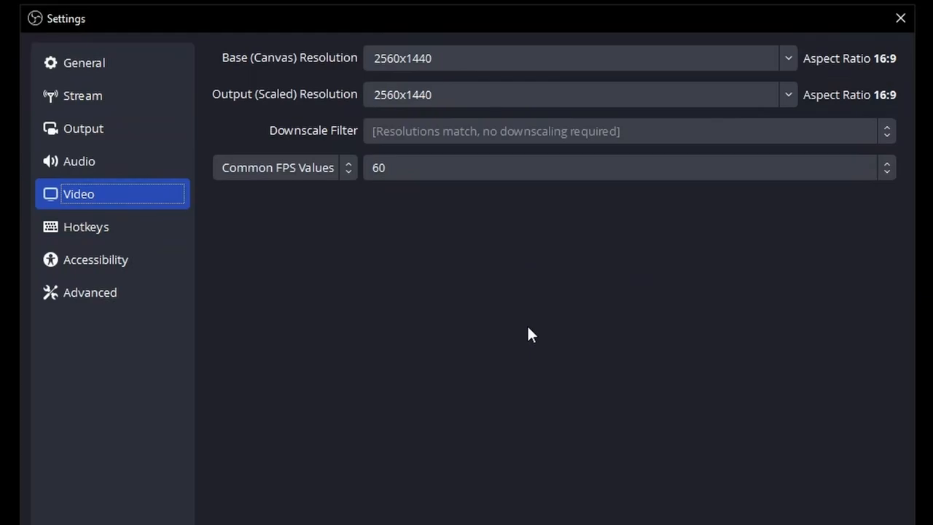
mouse_move(538, 346)
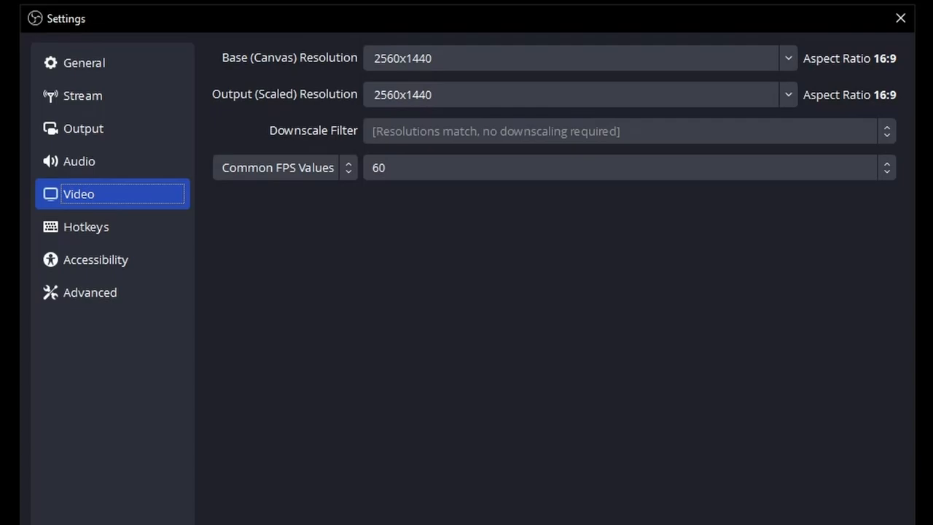
mouse_move(589, 347)
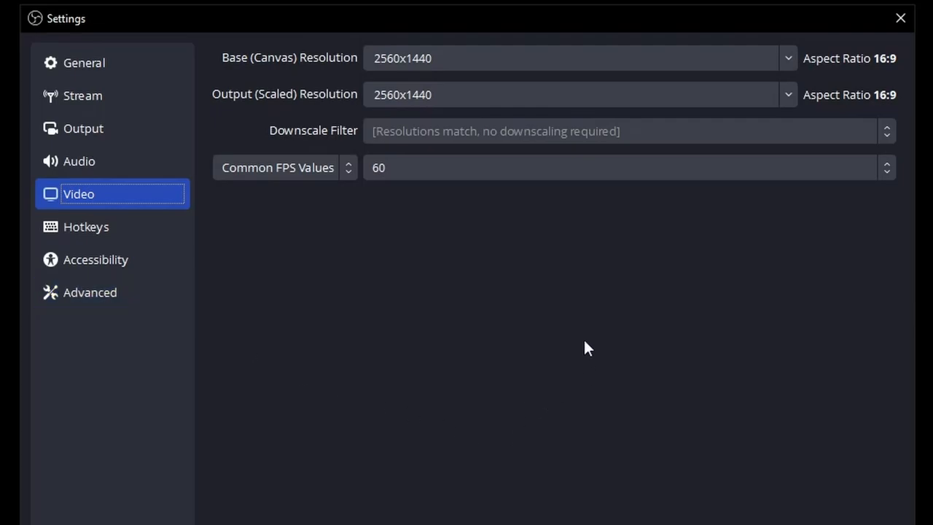
mouse_move(329, 97)
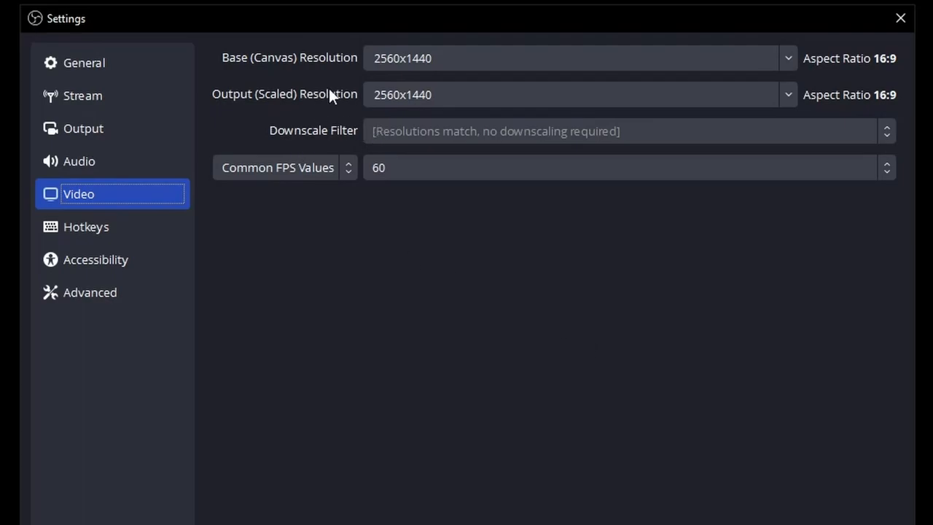
mouse_move(315, 69)
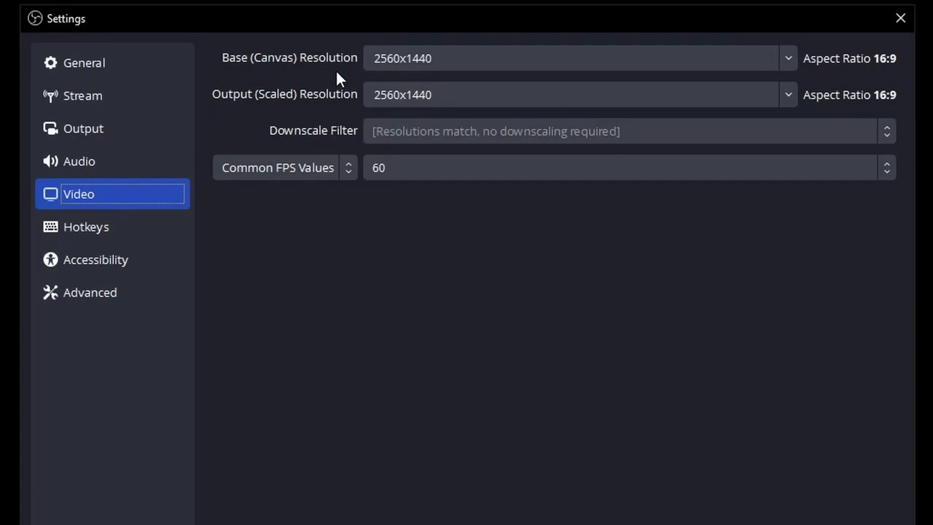
mouse_move(341, 119)
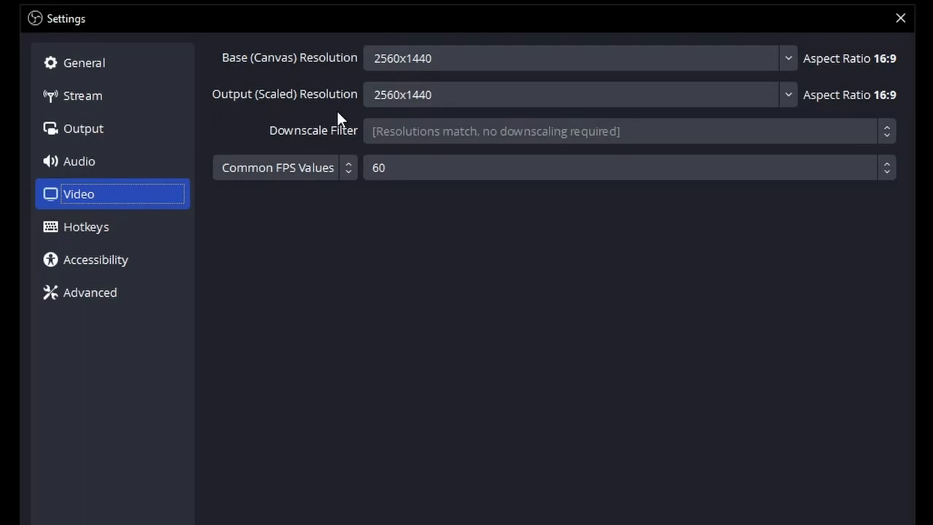
click(450, 58)
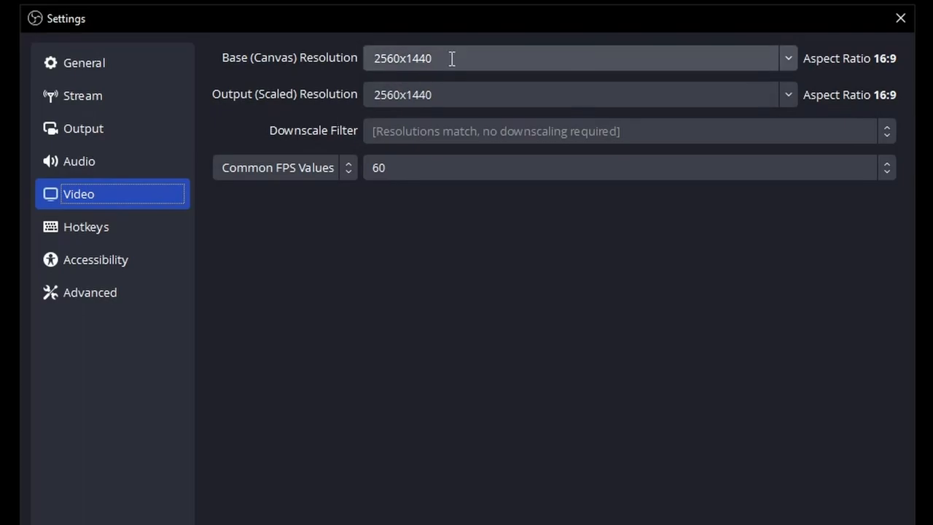
mouse_move(744, 93)
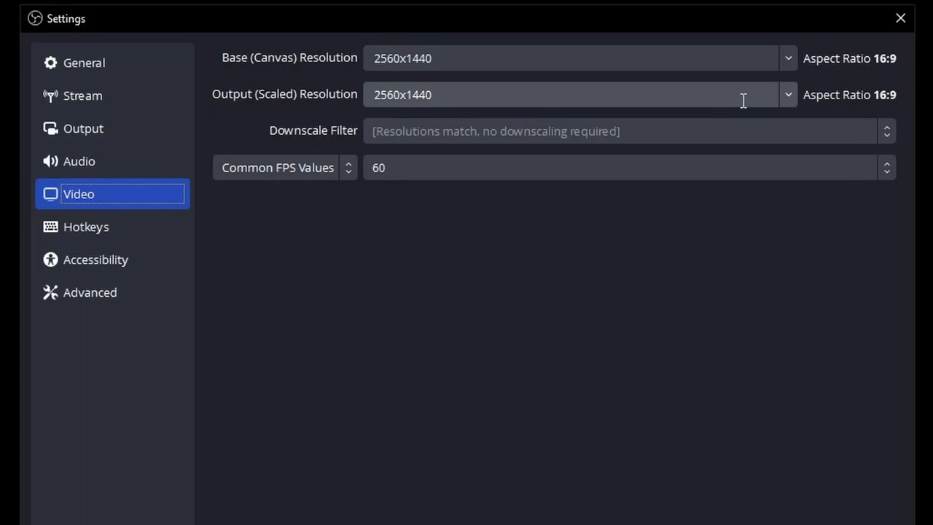
mouse_move(511, 114)
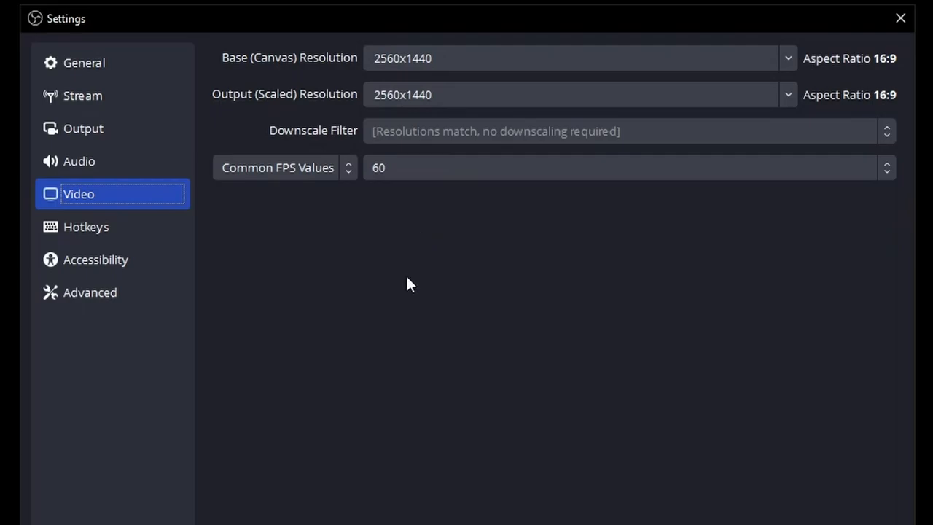
mouse_move(450, 280)
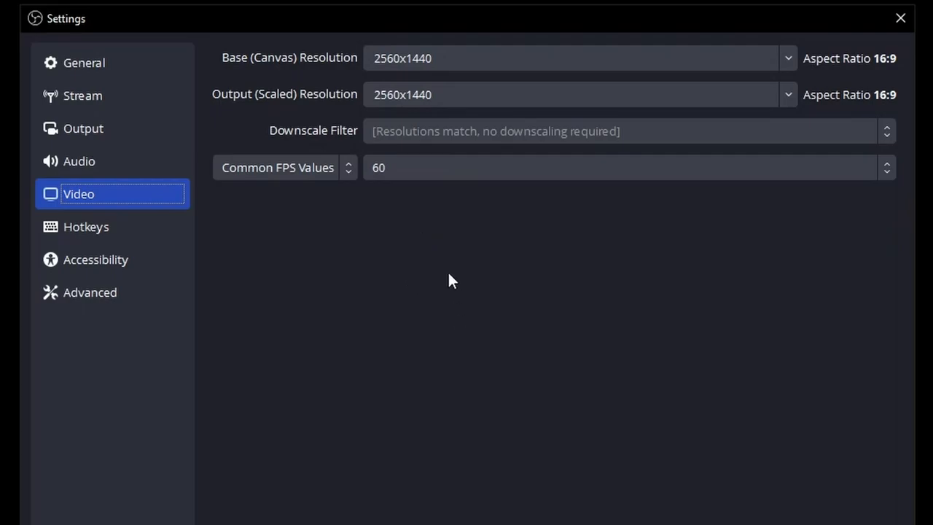
mouse_move(435, 260)
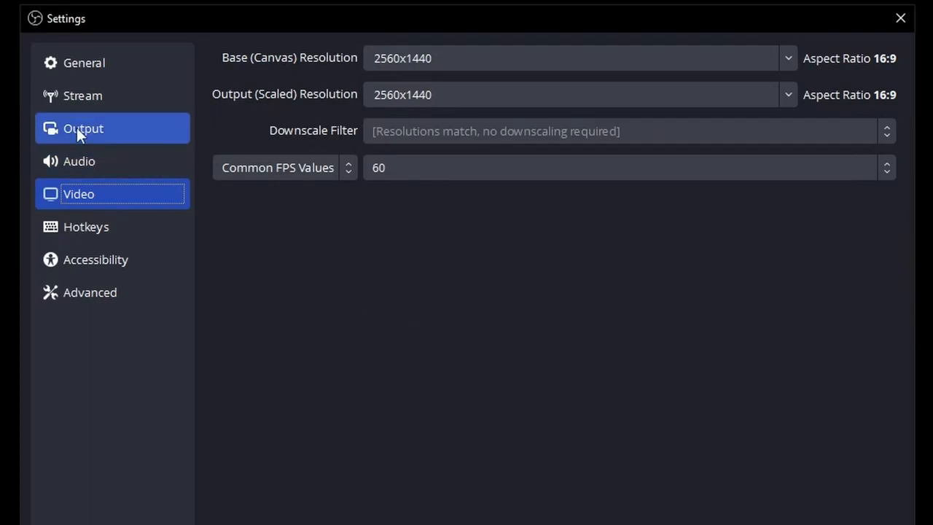
click(83, 128)
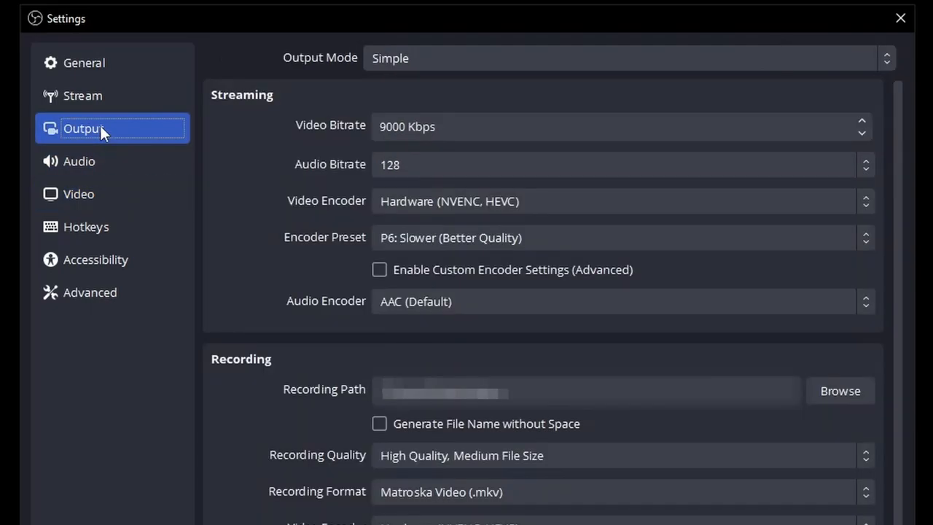
click(627, 58)
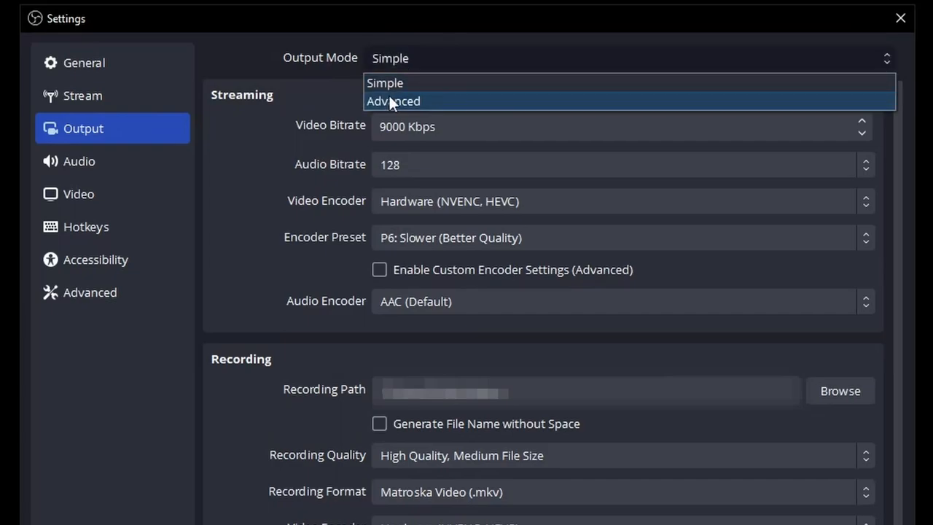
mouse_move(415, 105)
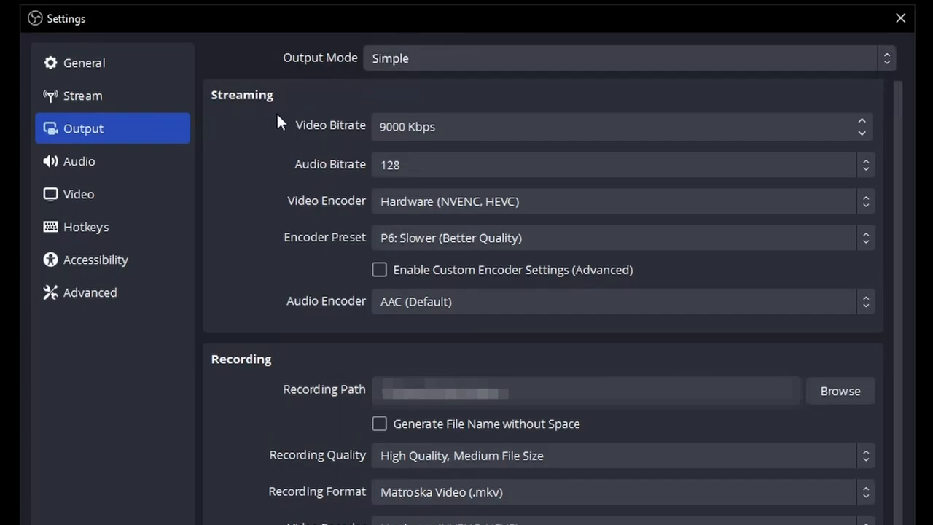
mouse_move(312, 134)
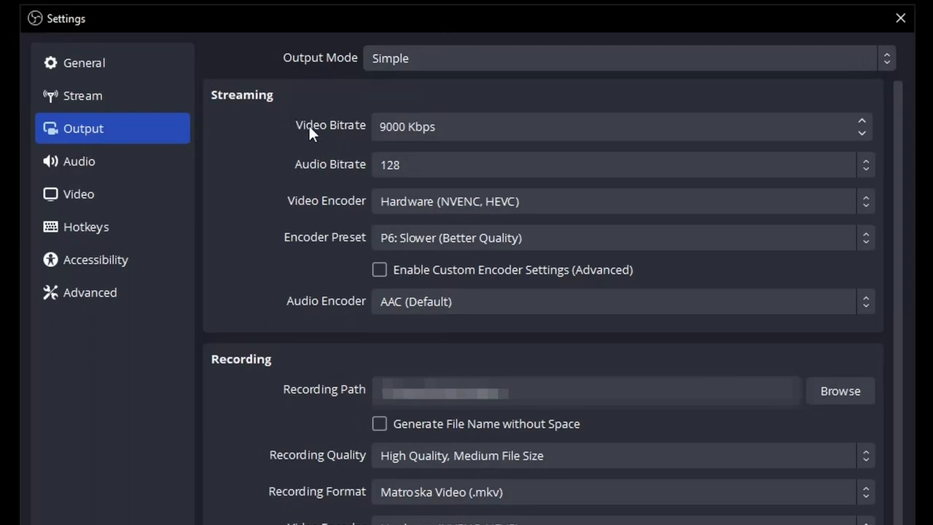
mouse_move(339, 140)
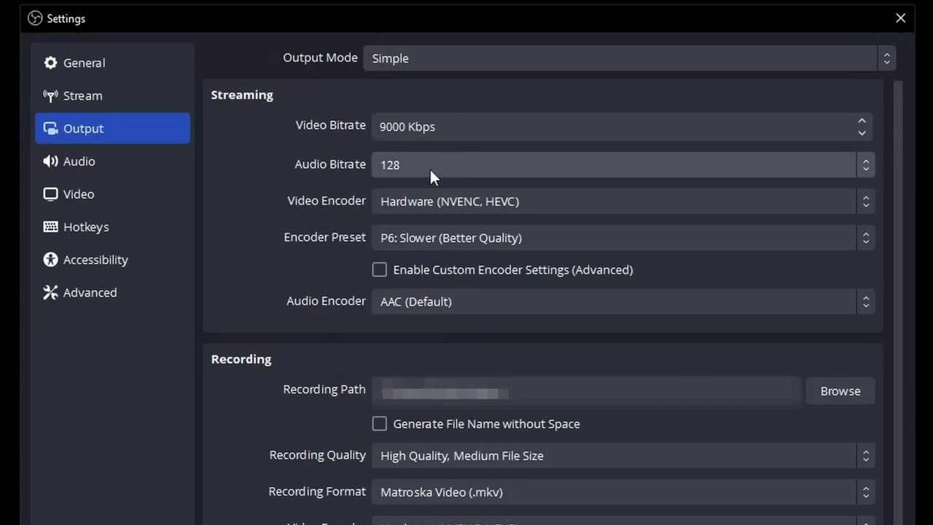
mouse_move(443, 176)
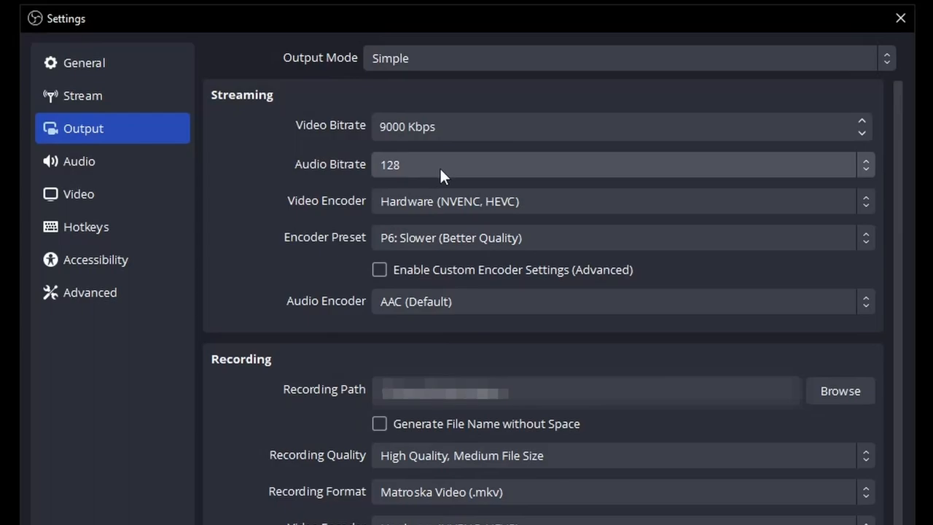
mouse_move(437, 204)
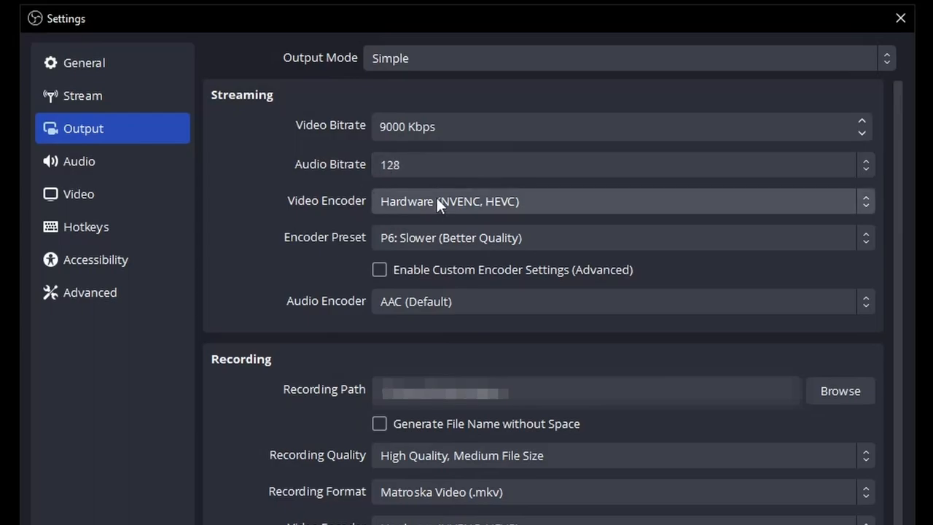
mouse_move(541, 210)
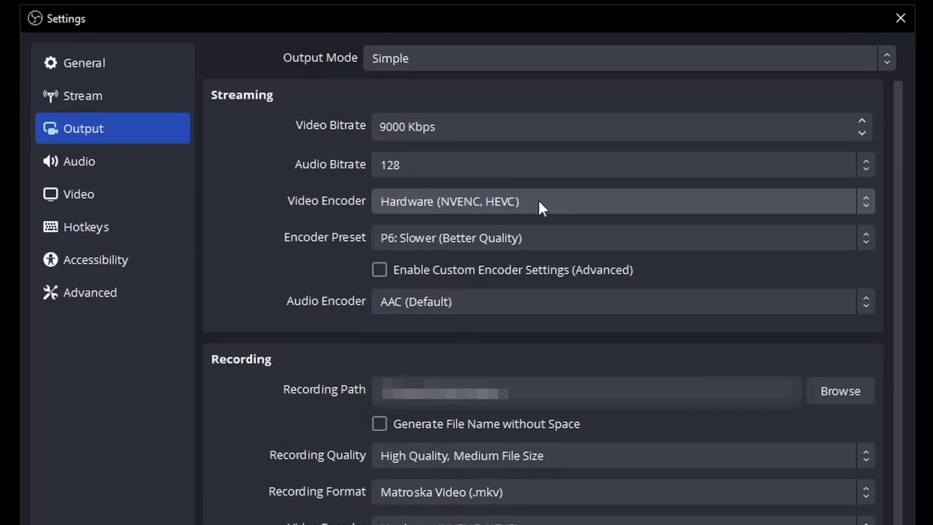
mouse_move(353, 249)
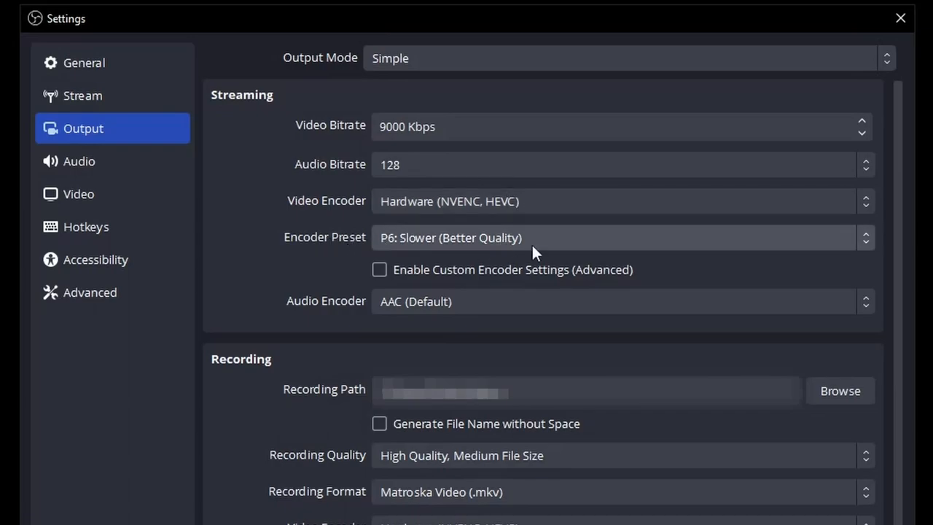
mouse_move(451, 248)
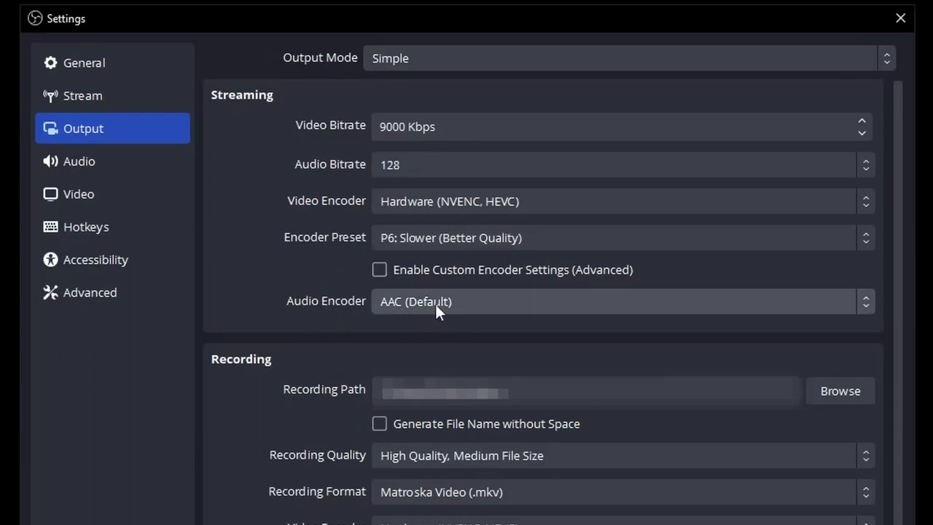
mouse_move(393, 201)
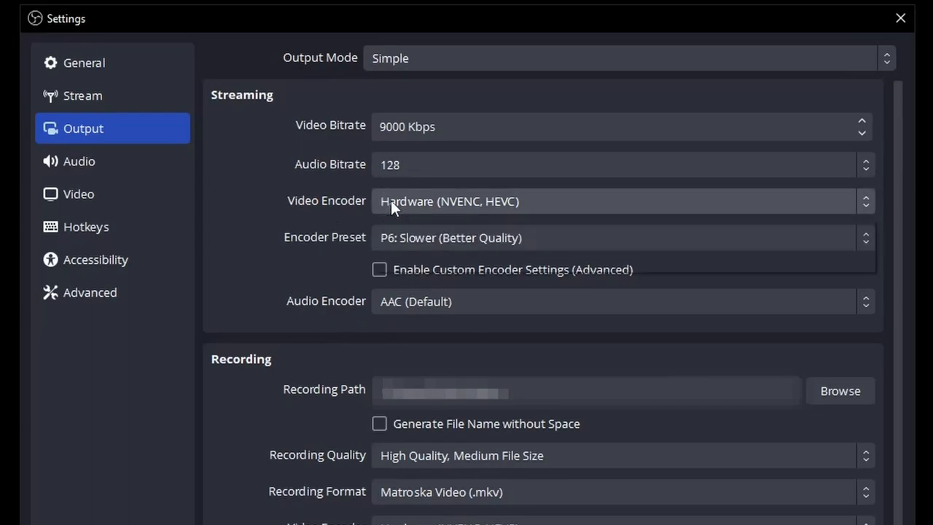
click(619, 201)
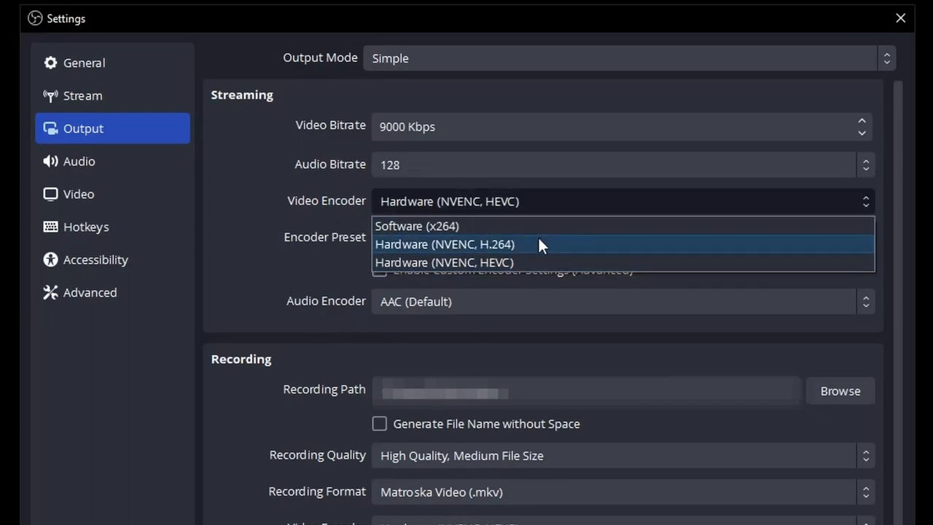
mouse_move(494, 233)
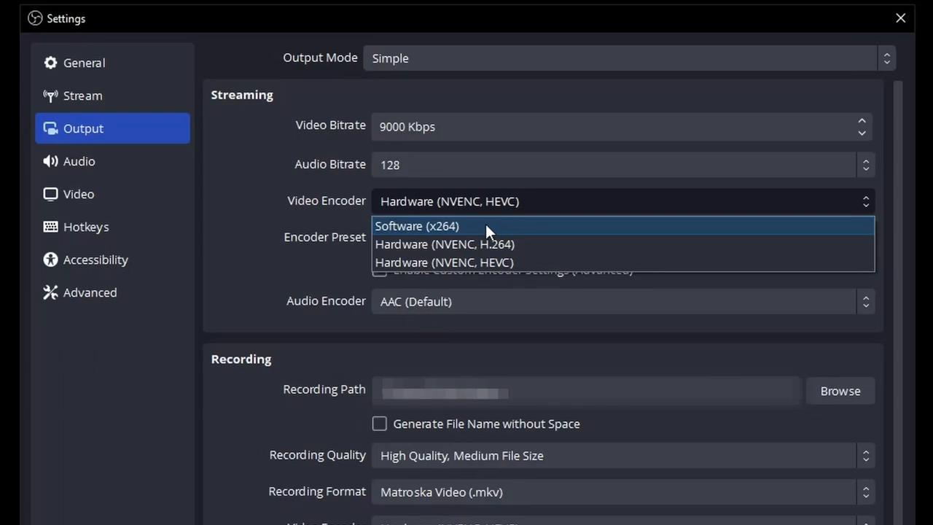
mouse_move(600, 245)
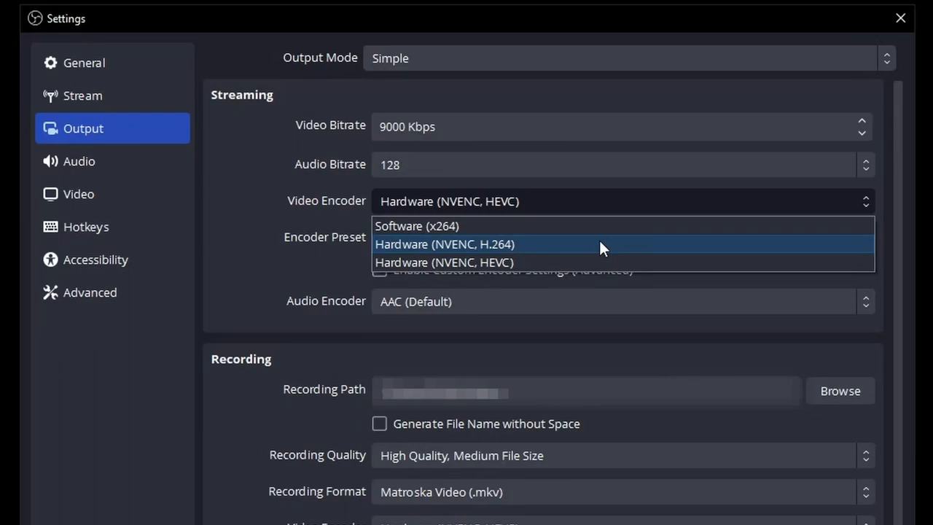
mouse_move(565, 262)
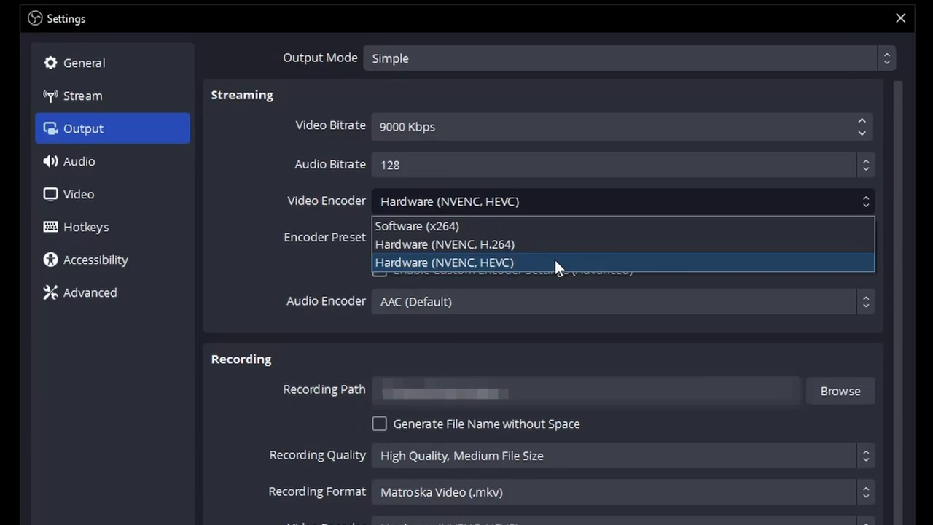
mouse_move(542, 245)
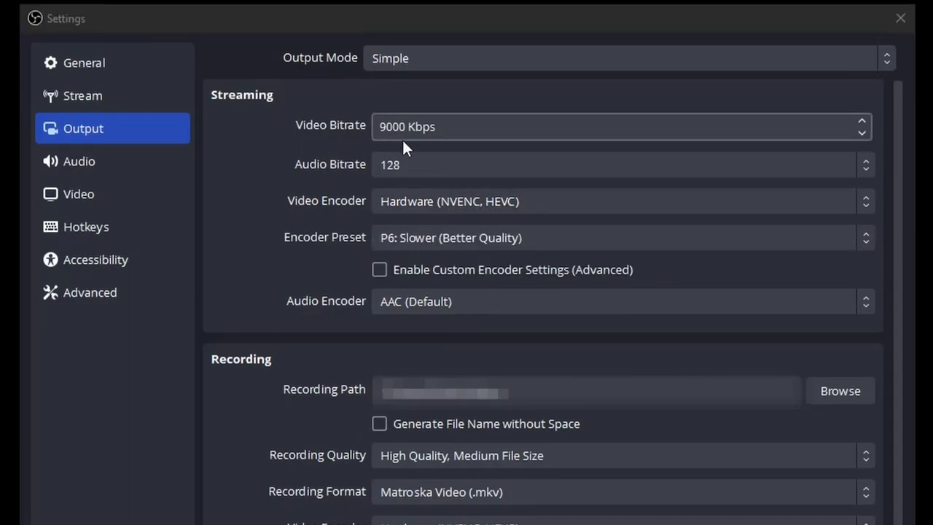
click(406, 125)
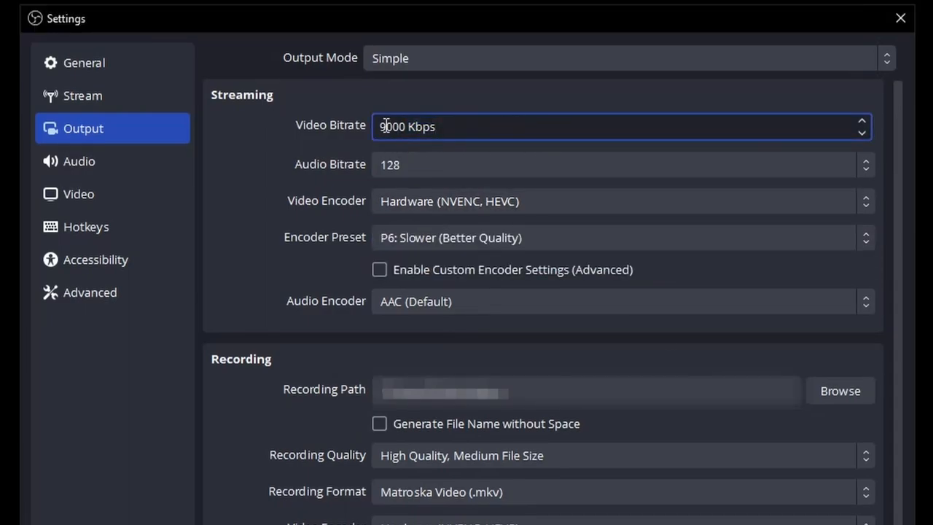
triple_click(406, 126)
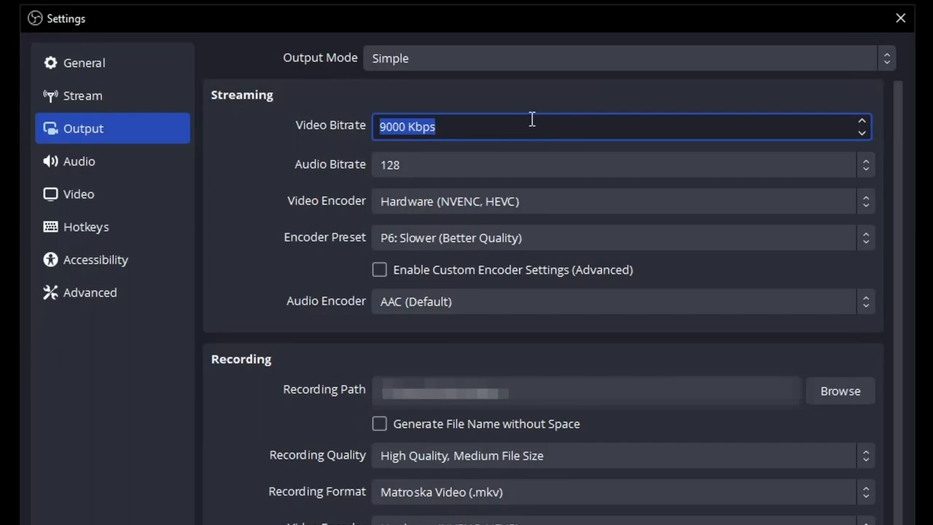
click(437, 125)
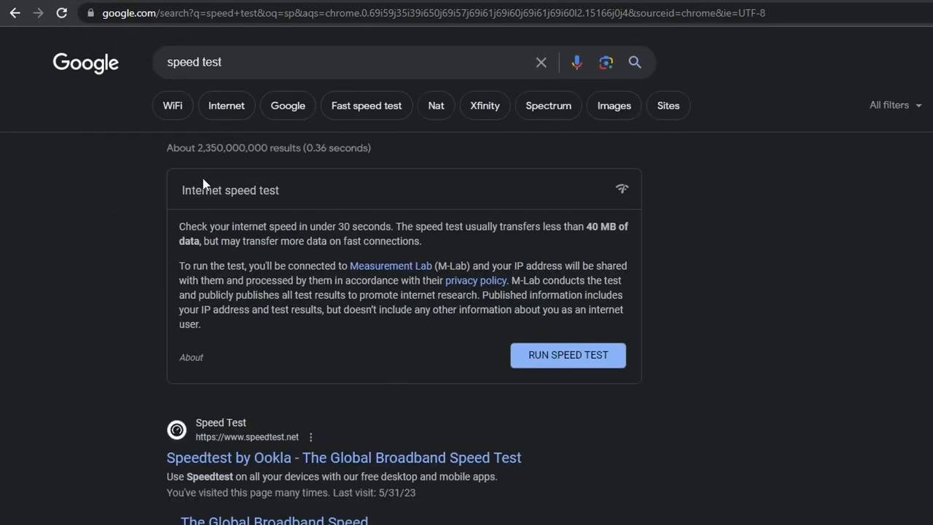
mouse_move(236, 440)
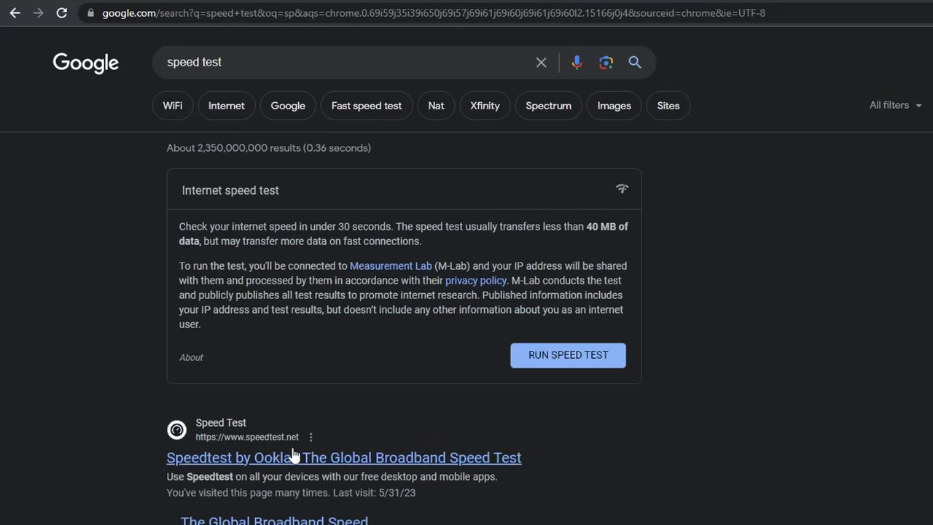
Start Google's internet speed test.
click(567, 356)
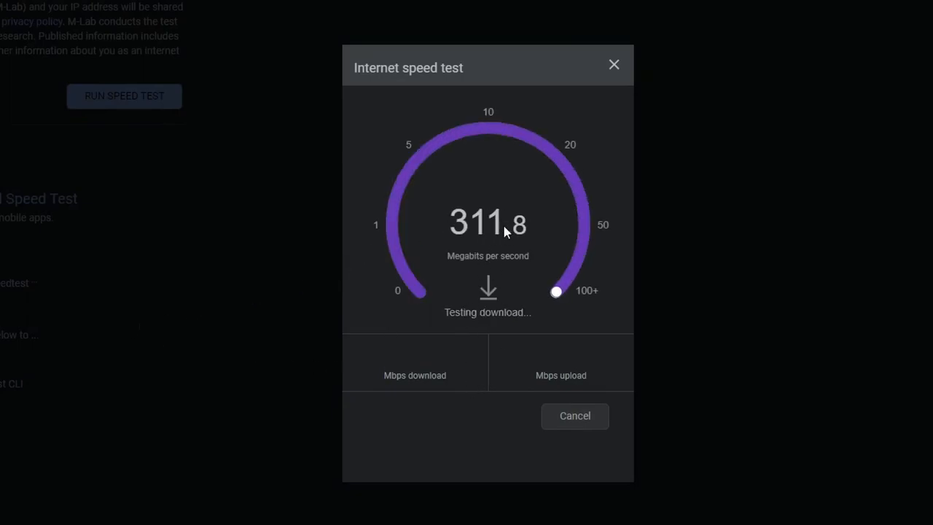
mouse_move(503, 323)
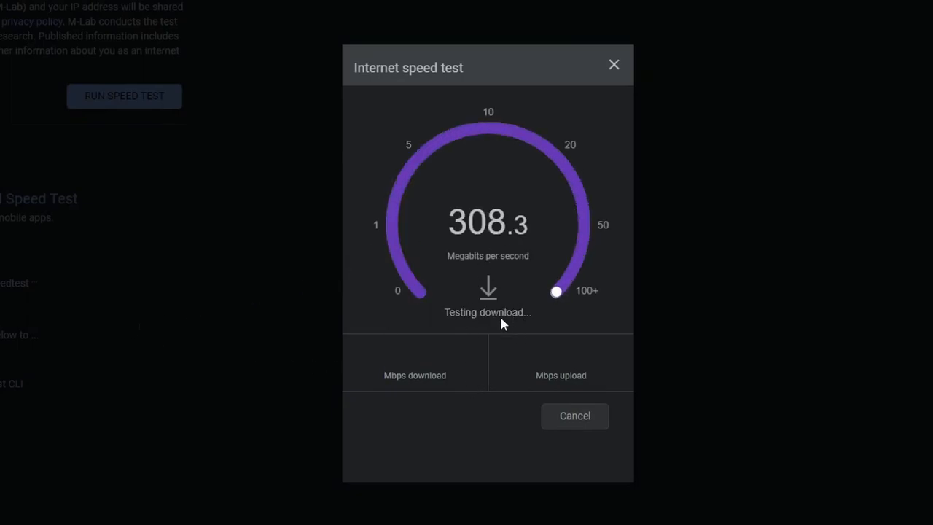
mouse_move(513, 326)
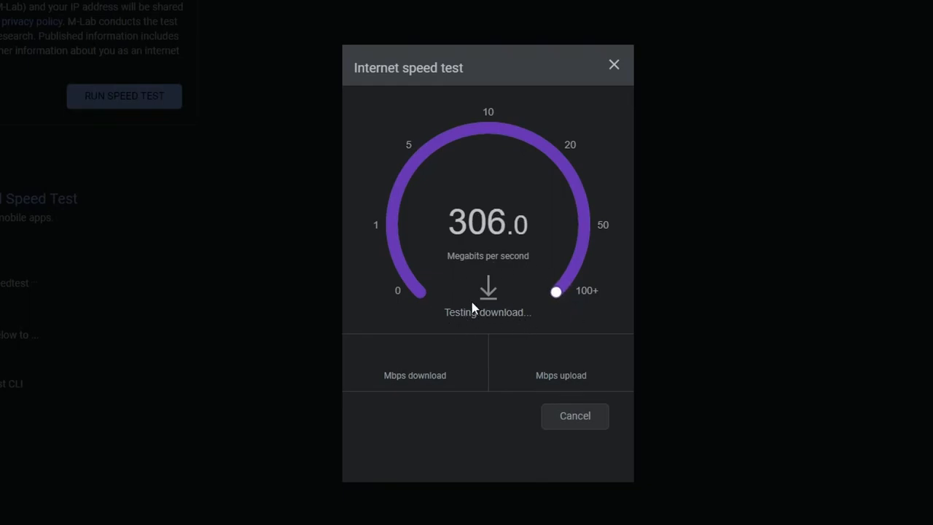
mouse_move(461, 286)
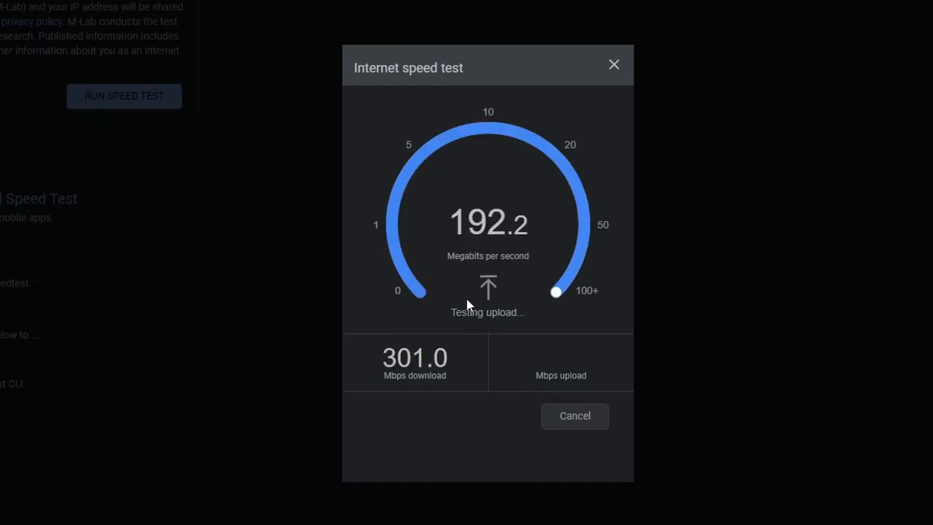
mouse_move(481, 284)
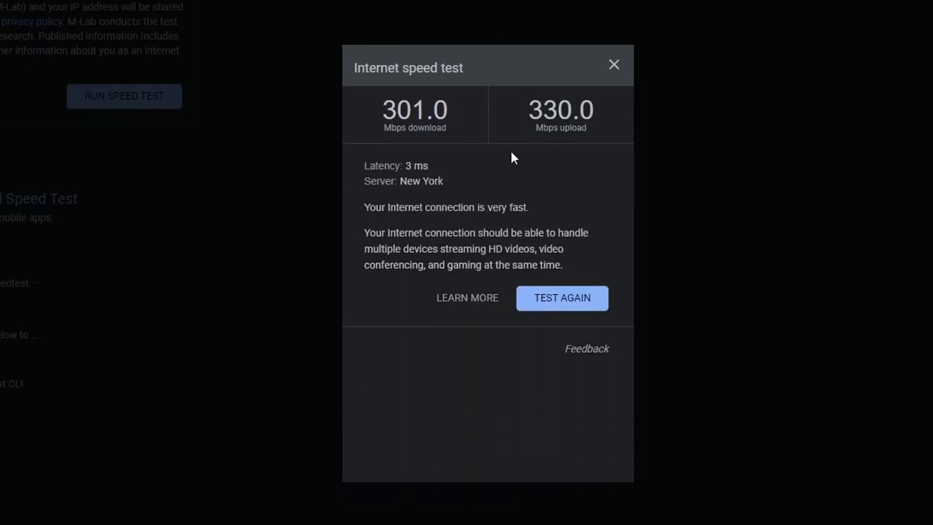
mouse_move(426, 122)
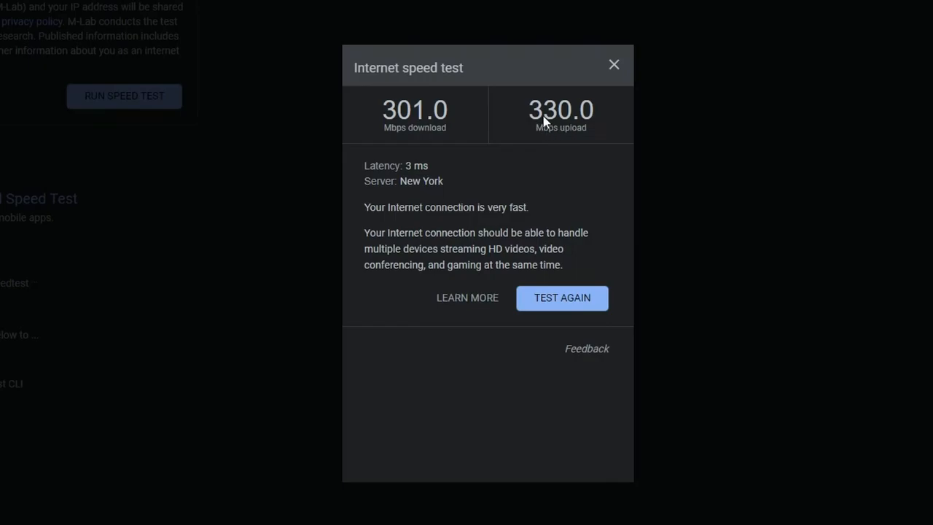
mouse_move(434, 116)
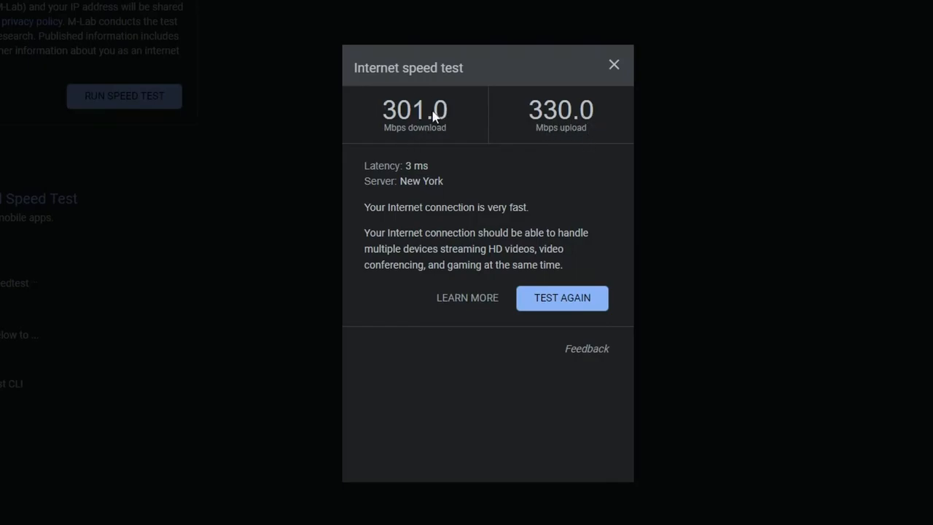
mouse_move(541, 126)
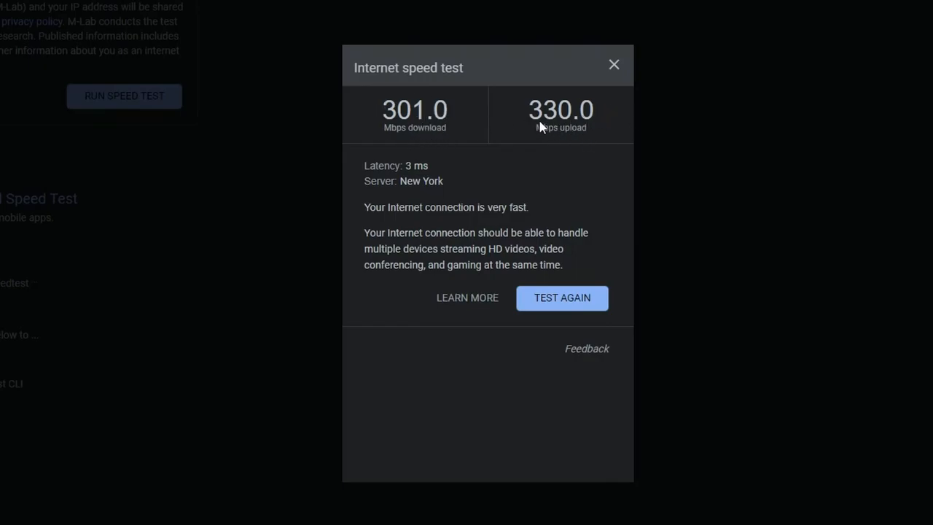
mouse_move(586, 128)
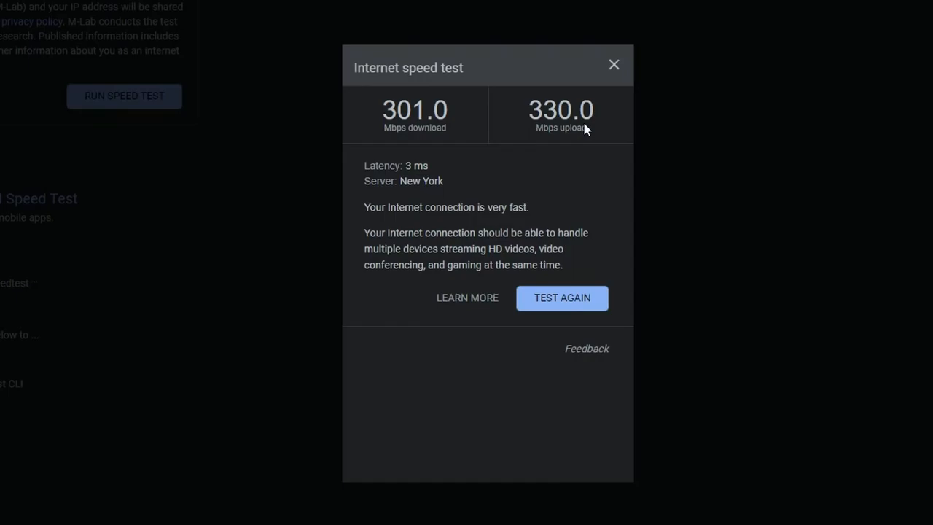
mouse_move(583, 154)
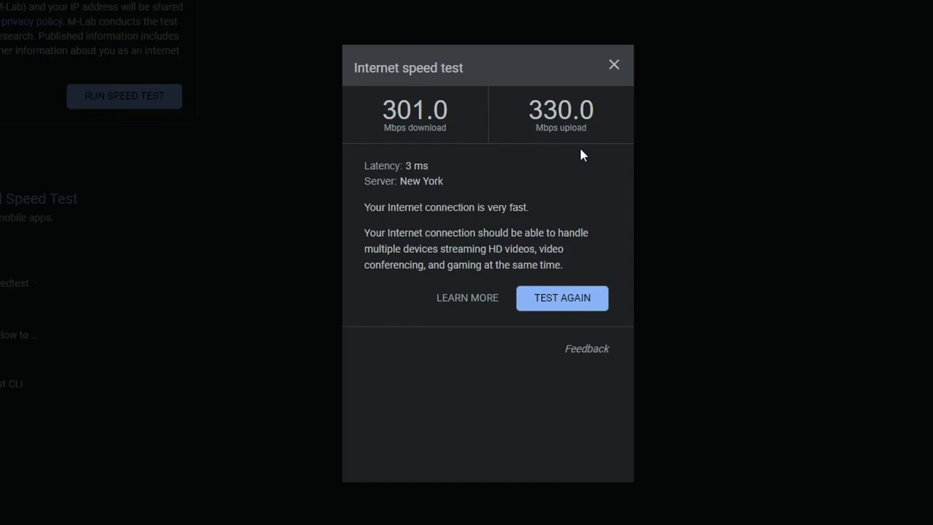
mouse_move(590, 144)
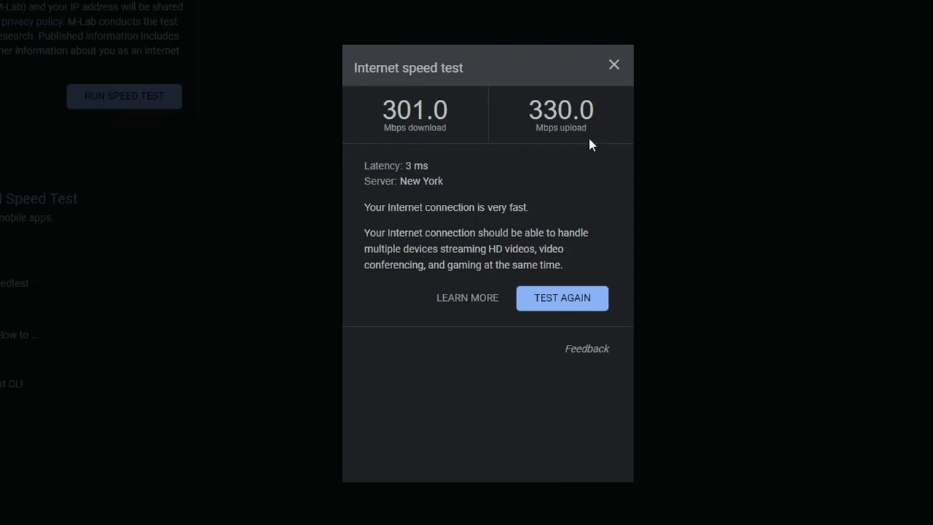
mouse_move(742, 201)
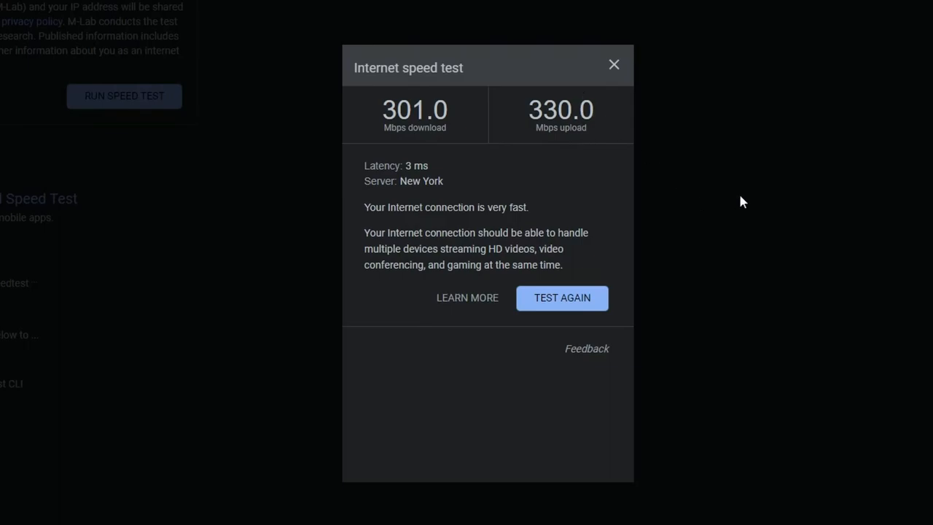
mouse_move(526, 109)
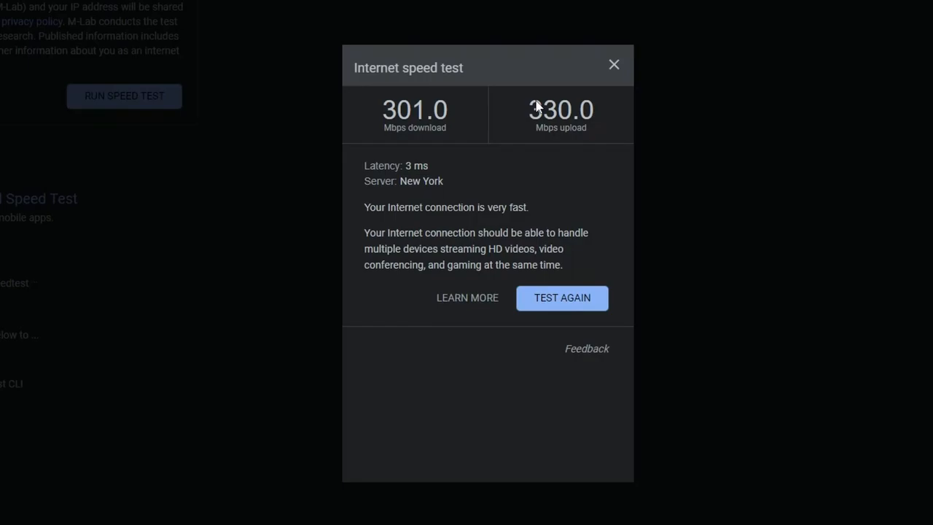
mouse_move(561, 128)
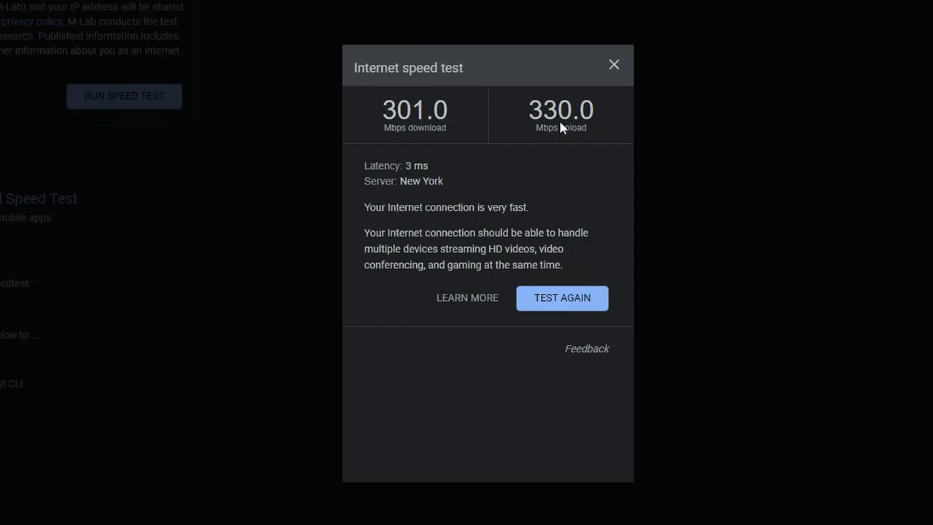
Read the finished speed test results: 301.0 Mbps down, 330.0 Mbps up.
click(614, 64)
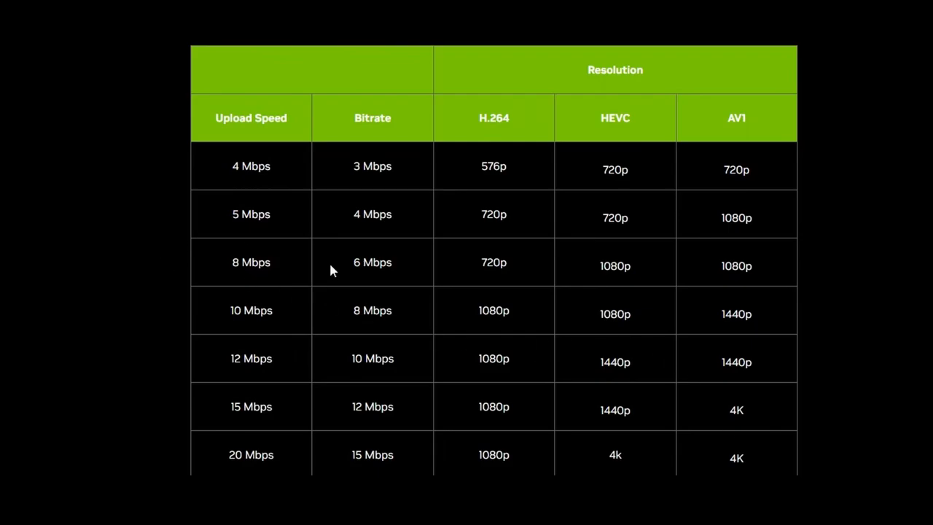